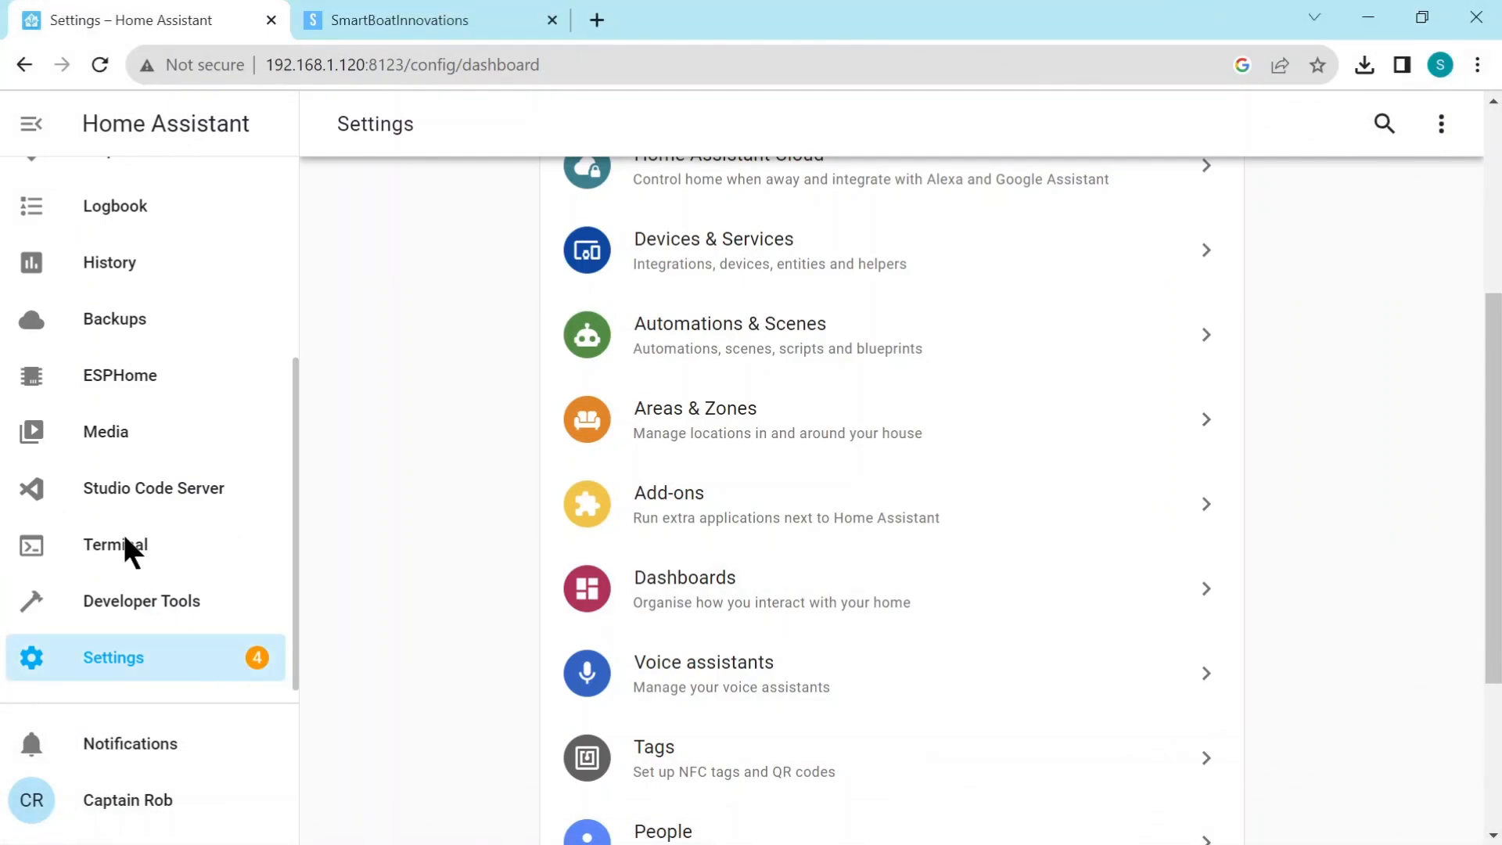
- Open the SSH add-on's command-line terminal from the sidebar
left_click(115, 545)
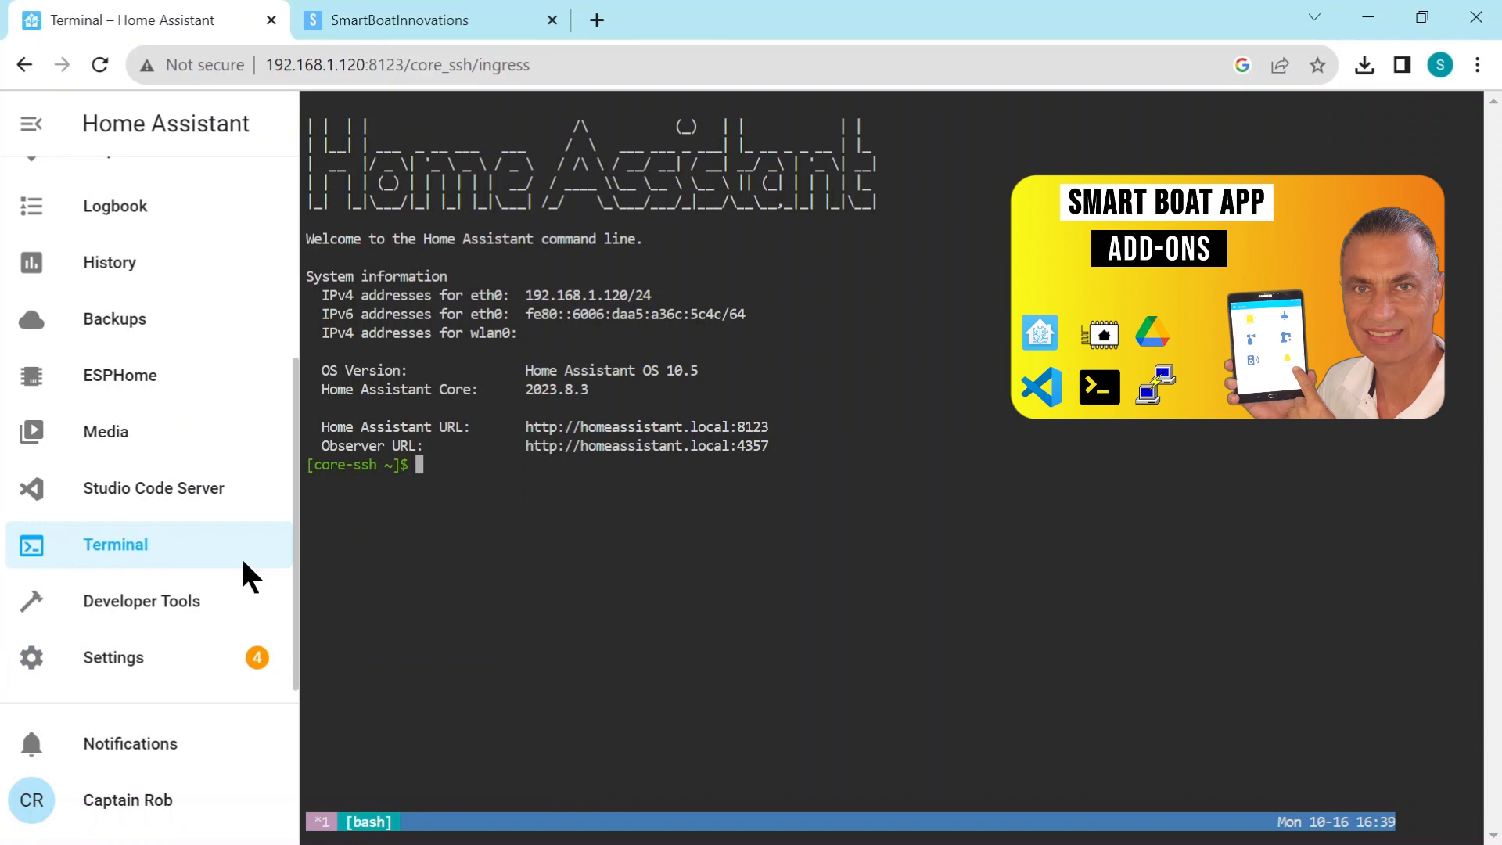
mouse_move(583, 562)
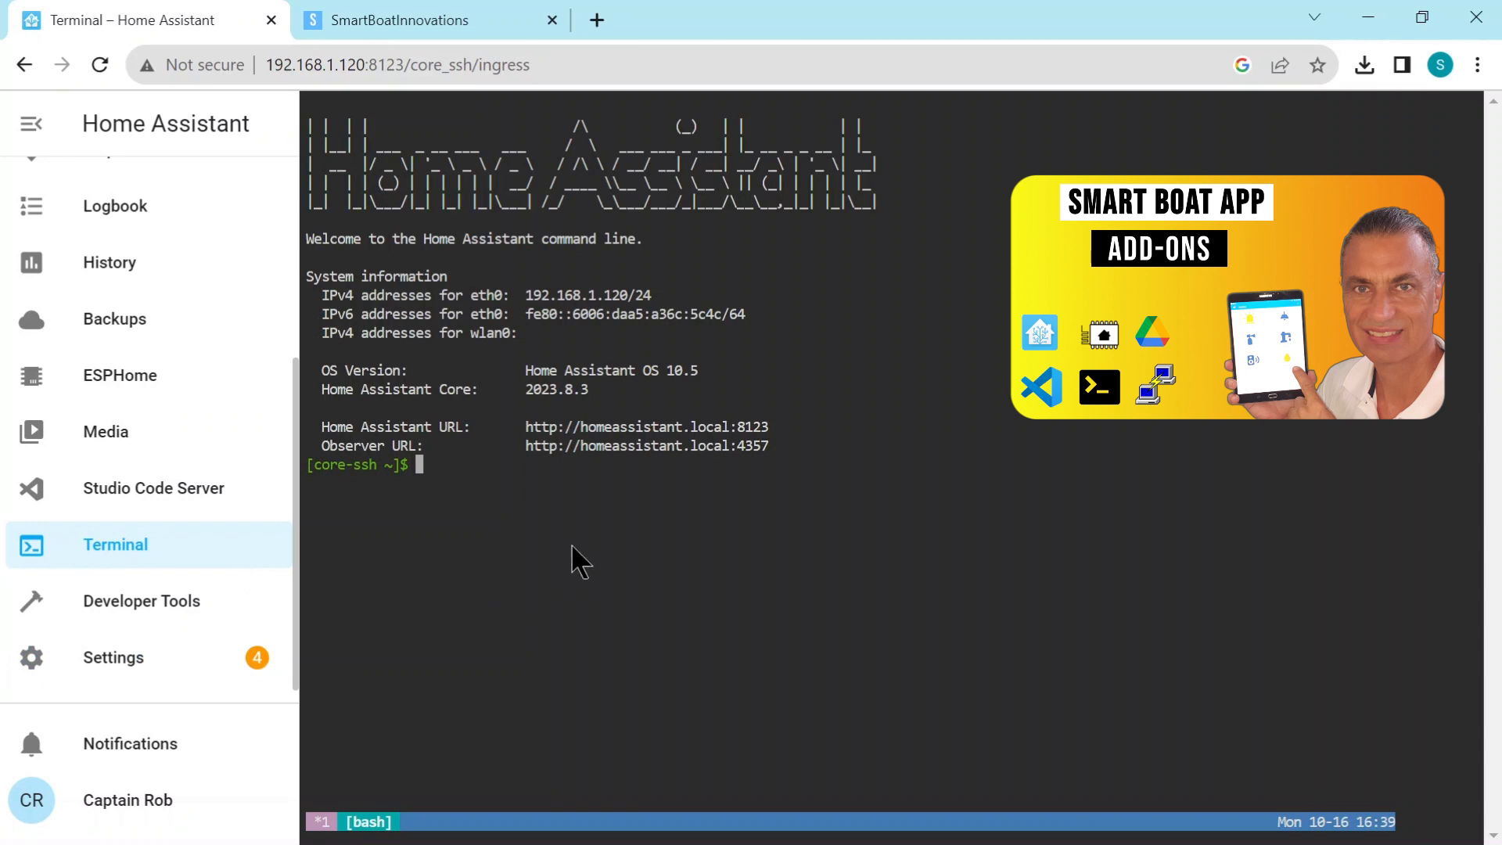
- On the Smart Boat Innovations Miscellaneous Commands page, select the HACS install wget command
left_click(402, 20)
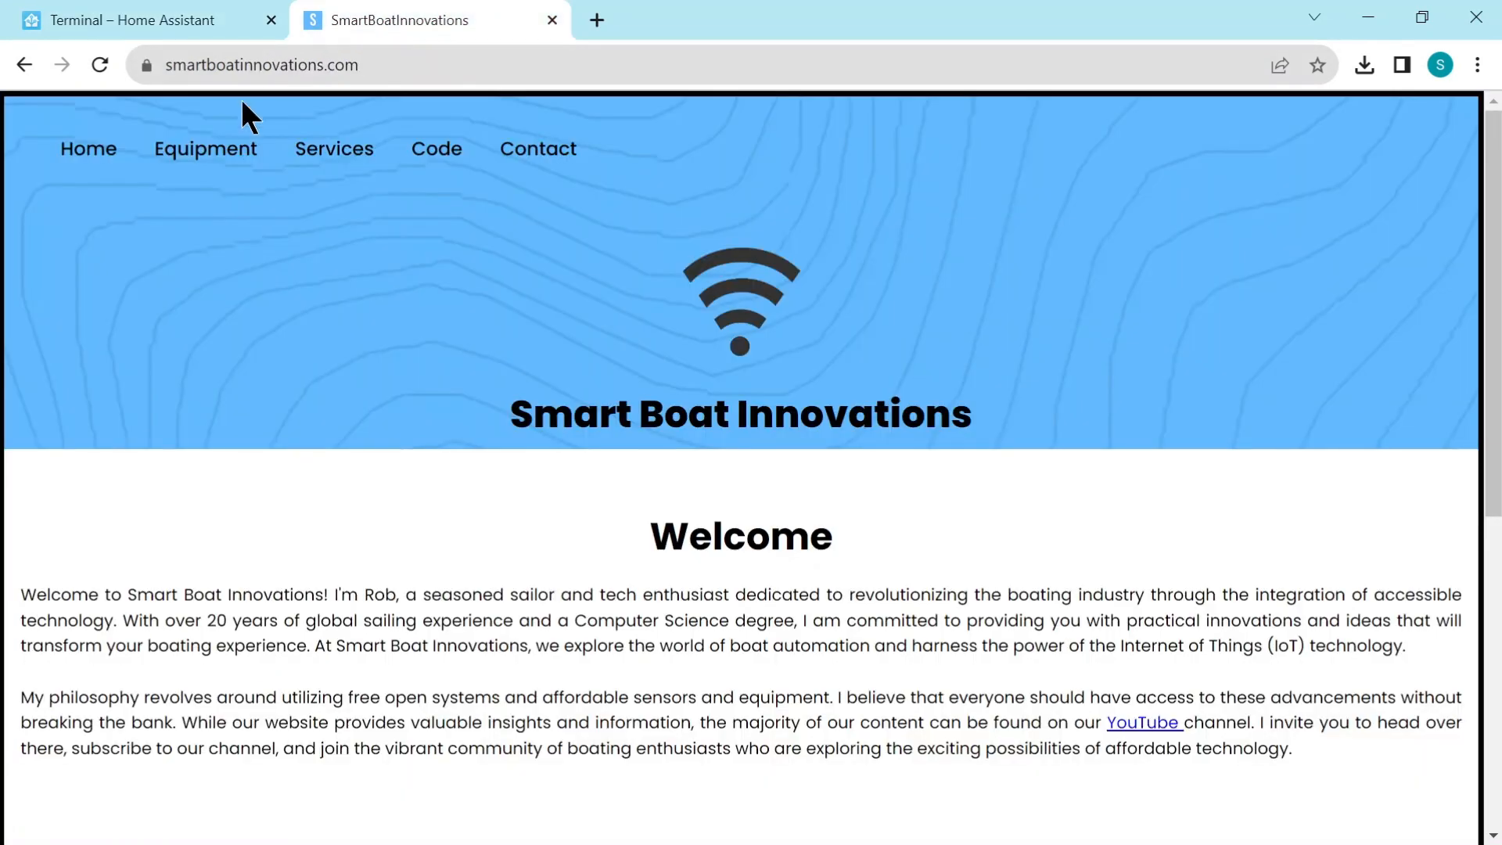
left_click(437, 148)
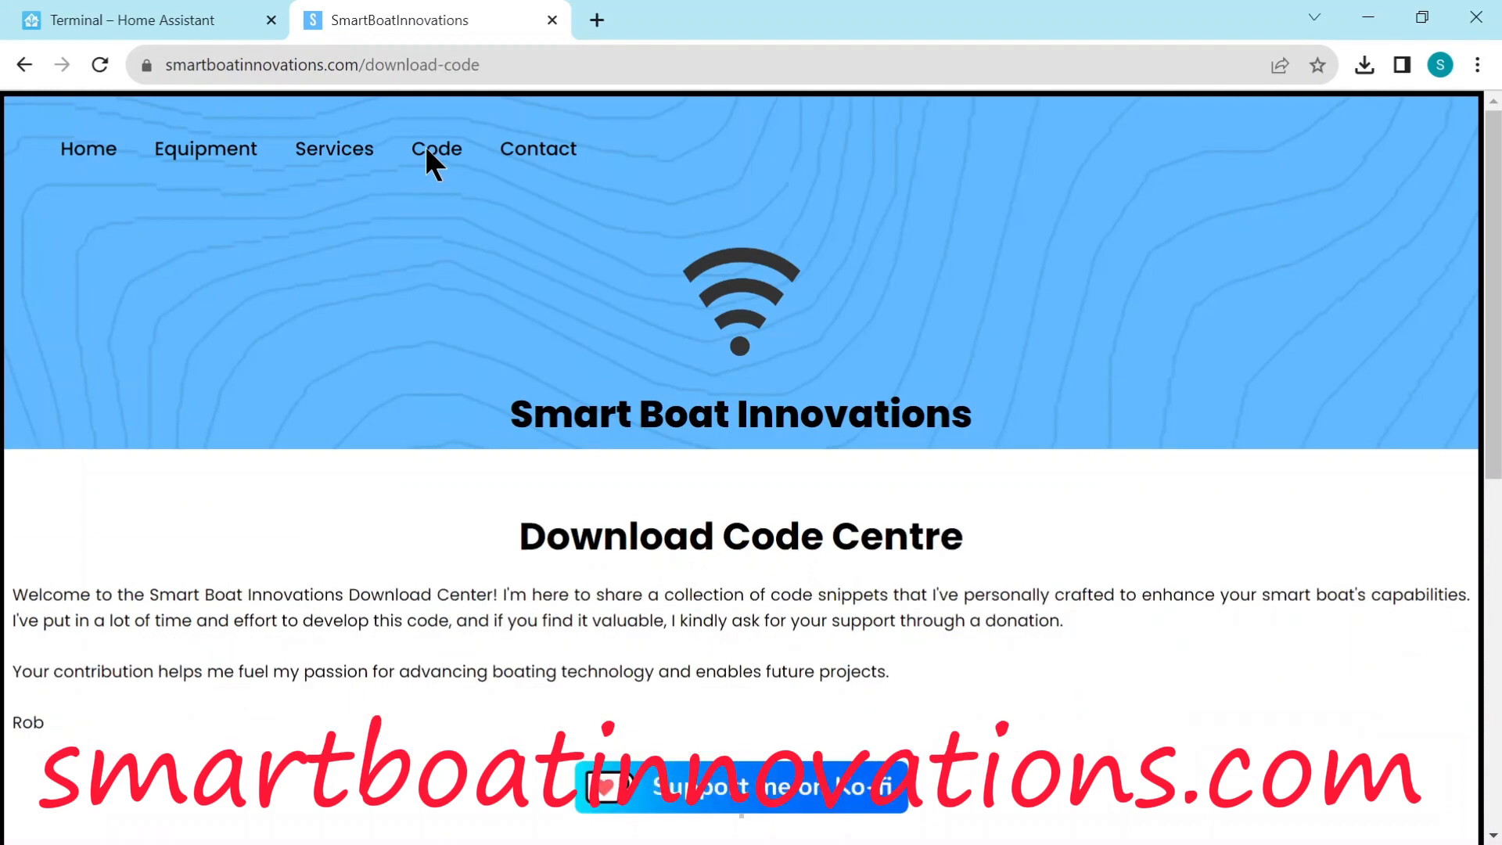
scroll("down", 3)
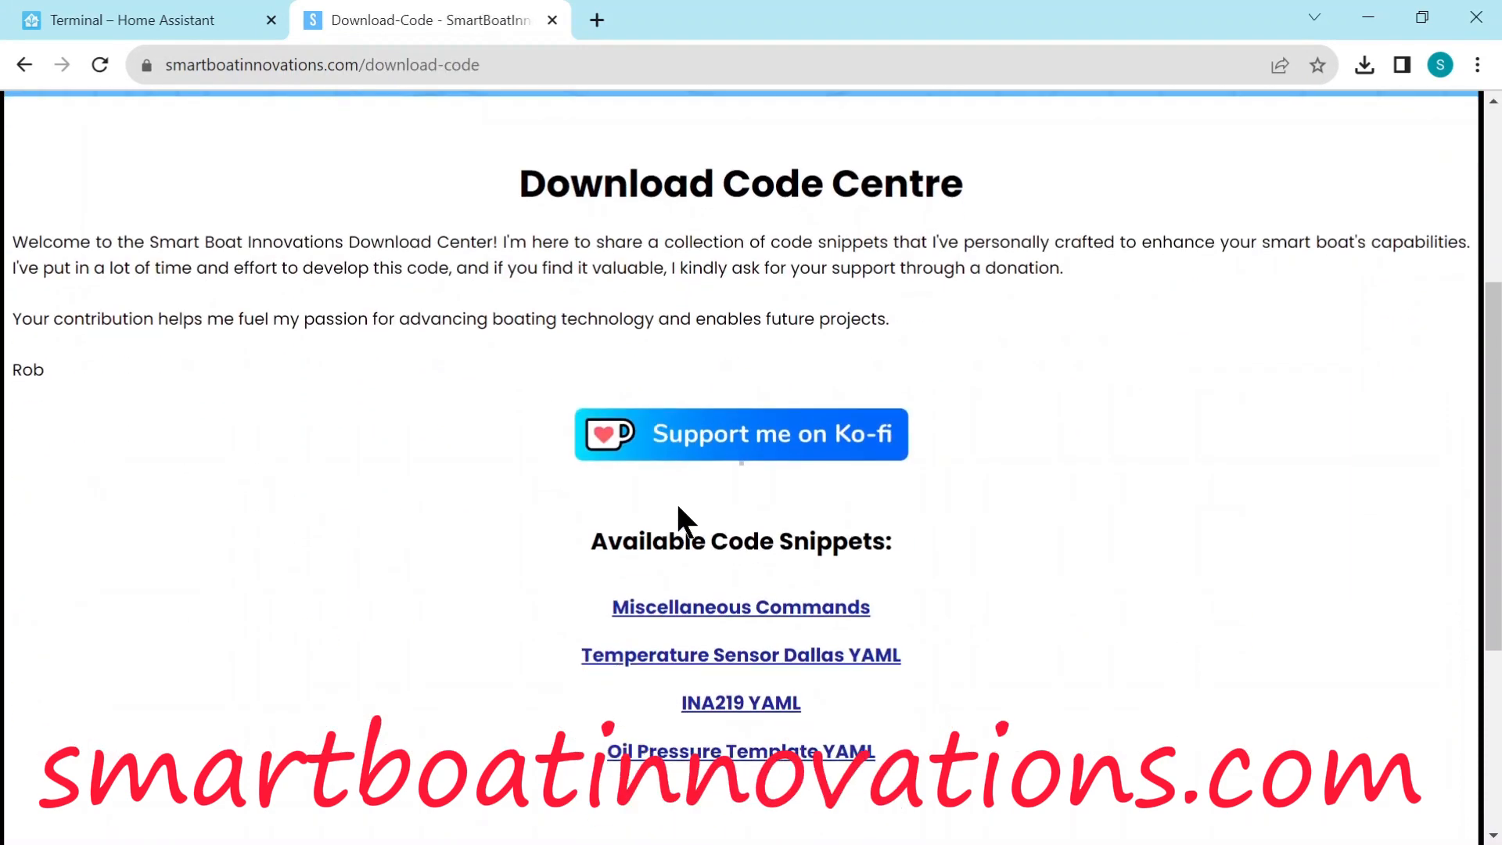
left_click(740, 607)
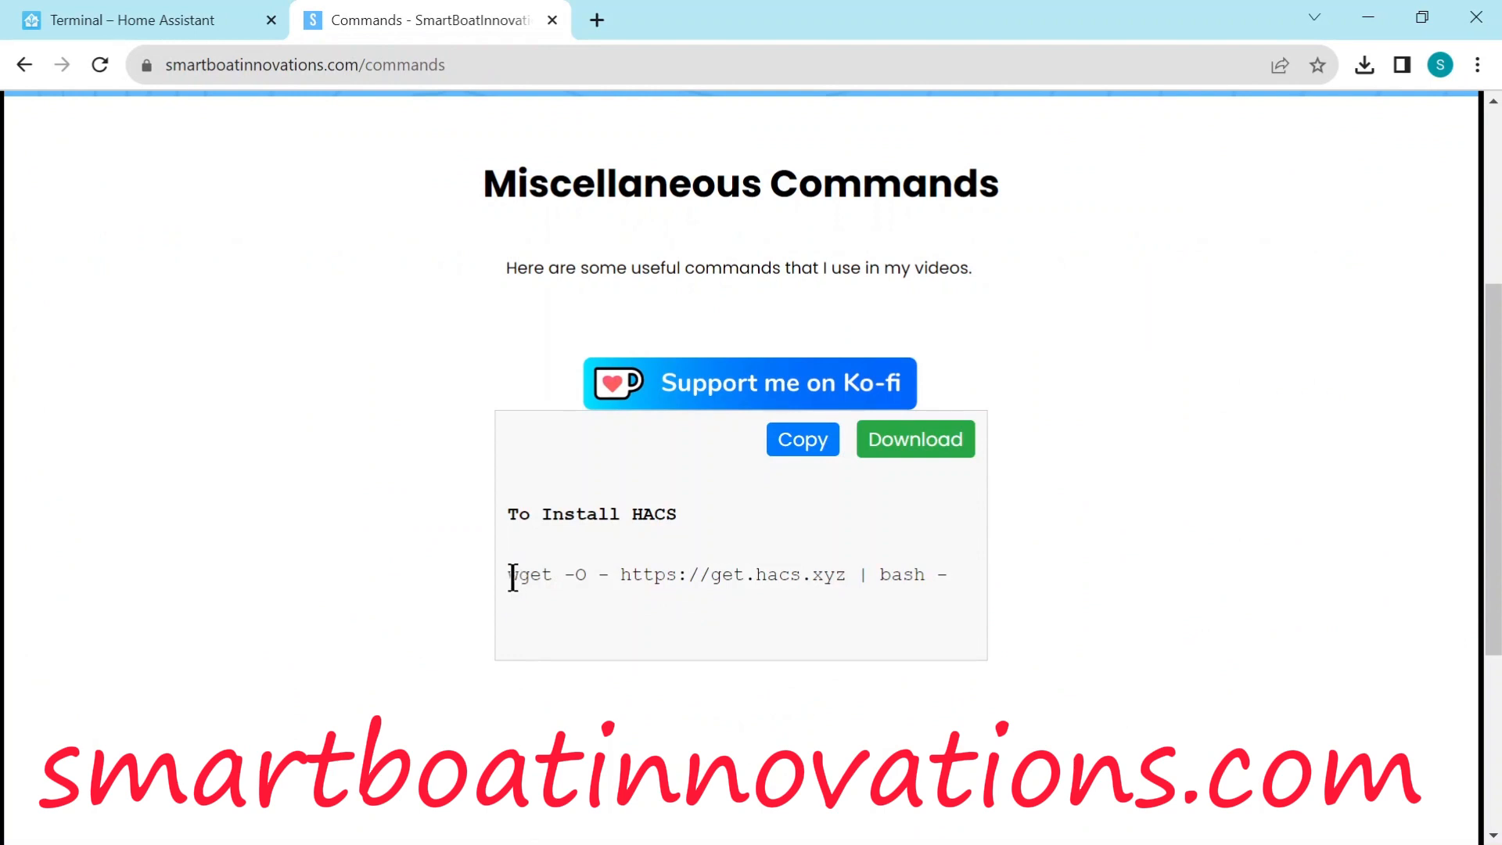
left_click_drag(514, 574, 951, 575)
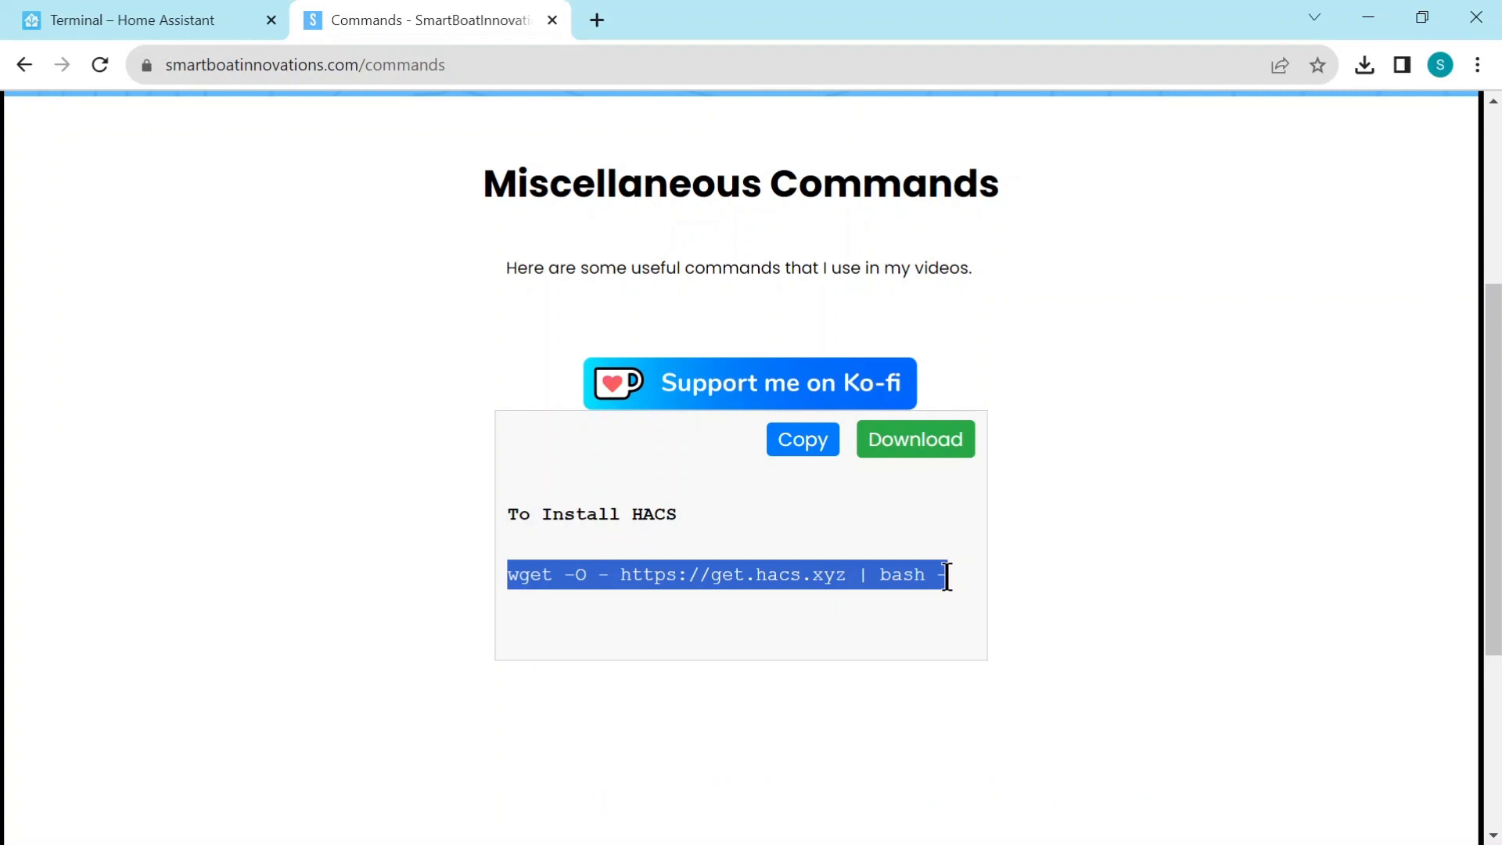
left_click(144, 19)
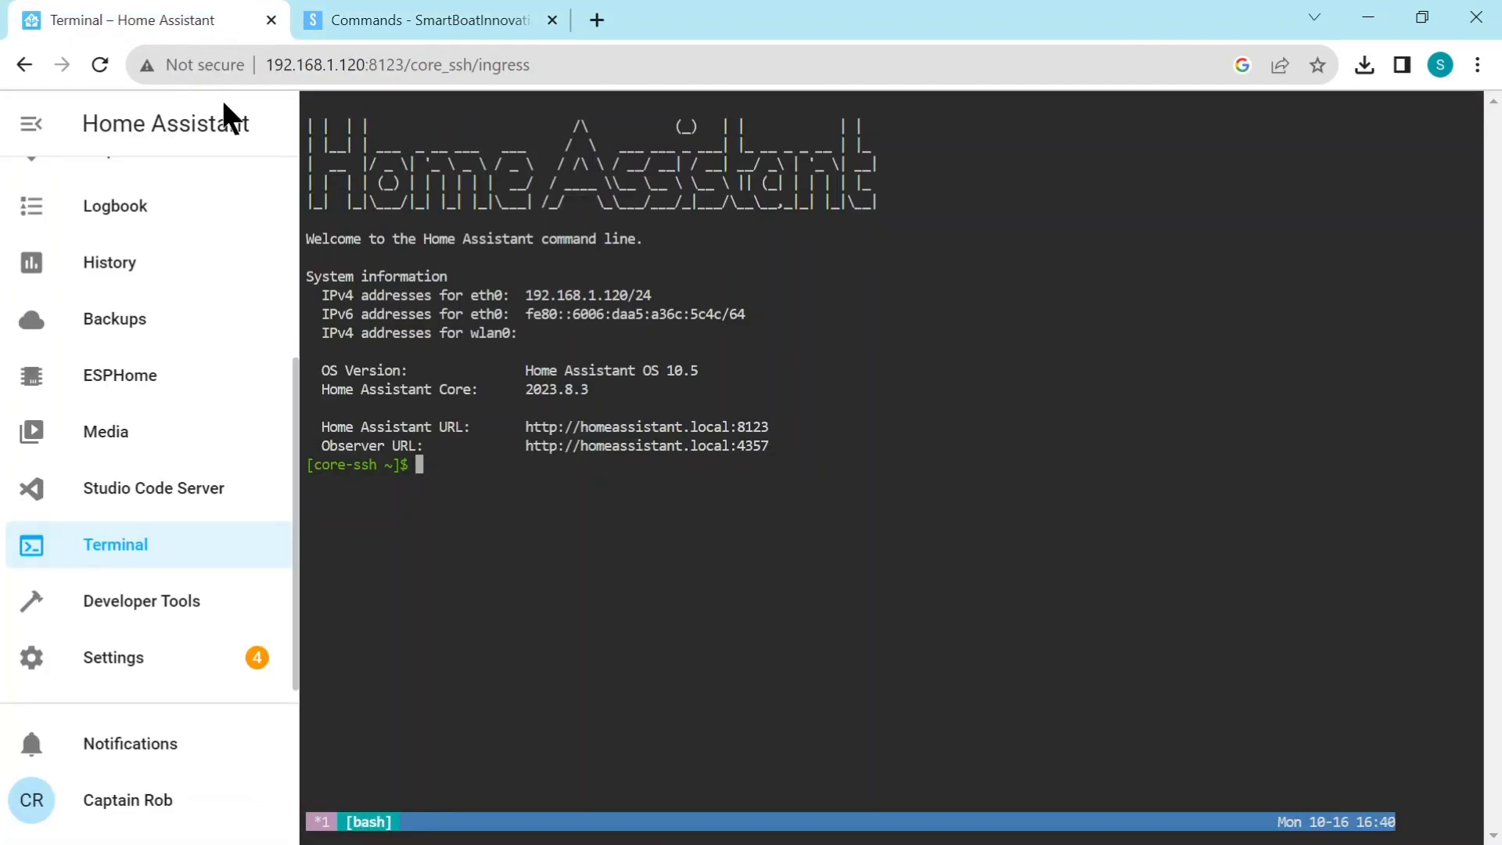
type("wget -O - https://get.hacs.xyz | bash -")
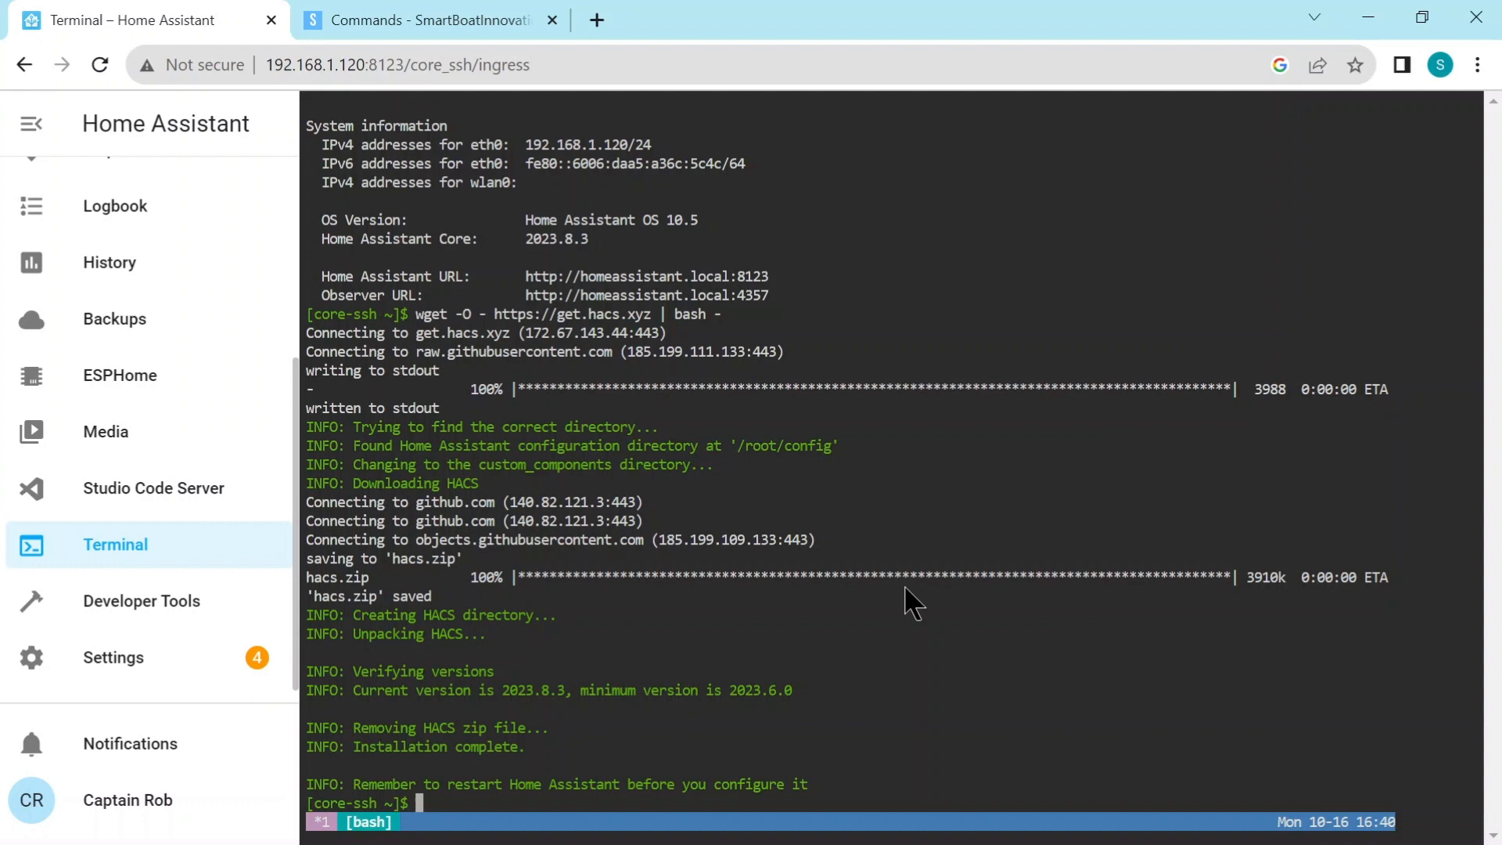
mouse_move(465, 642)
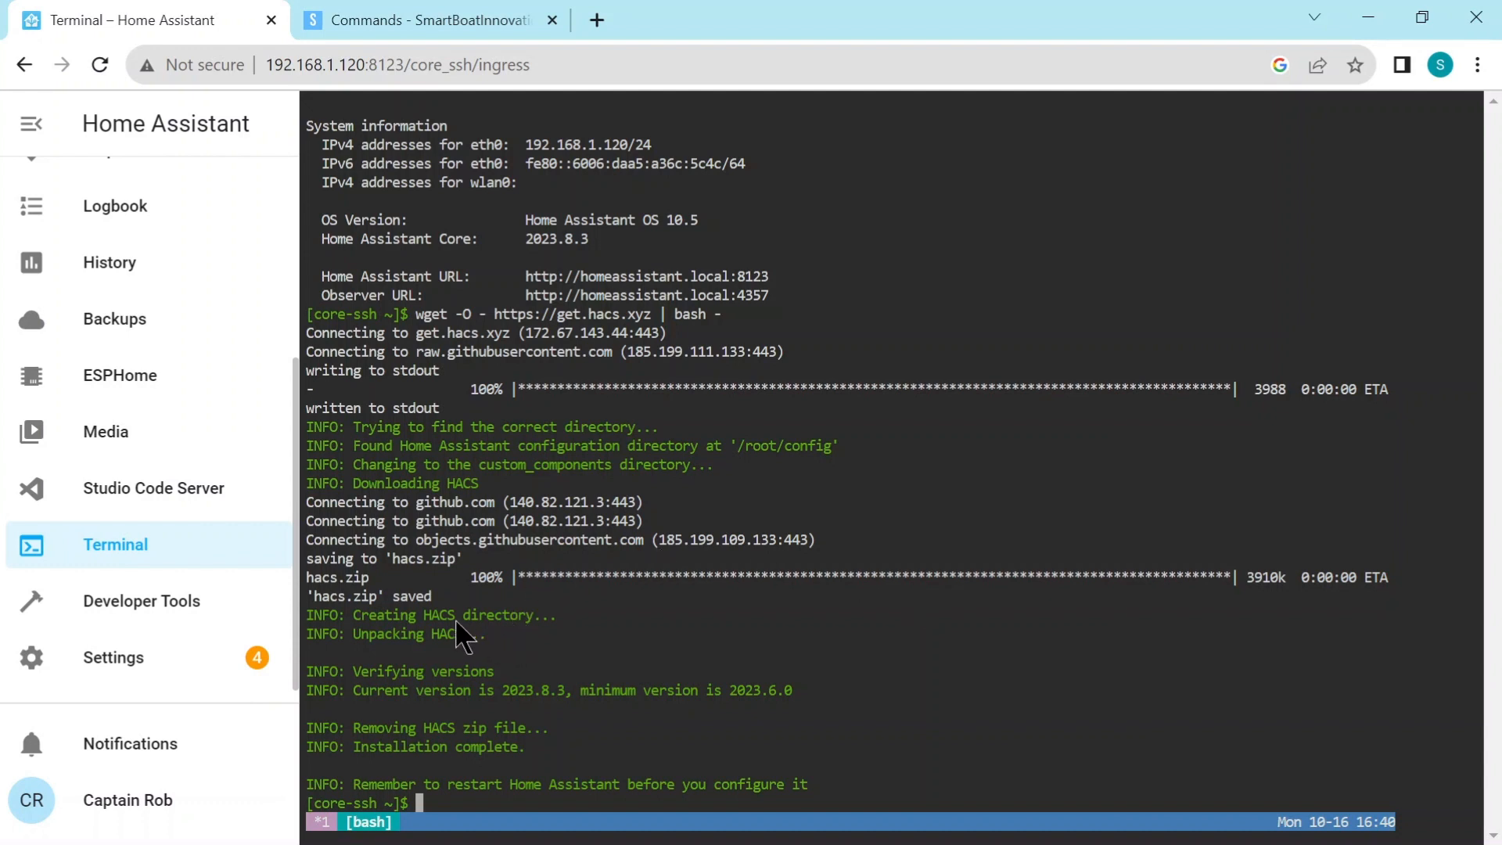
mouse_move(450, 700)
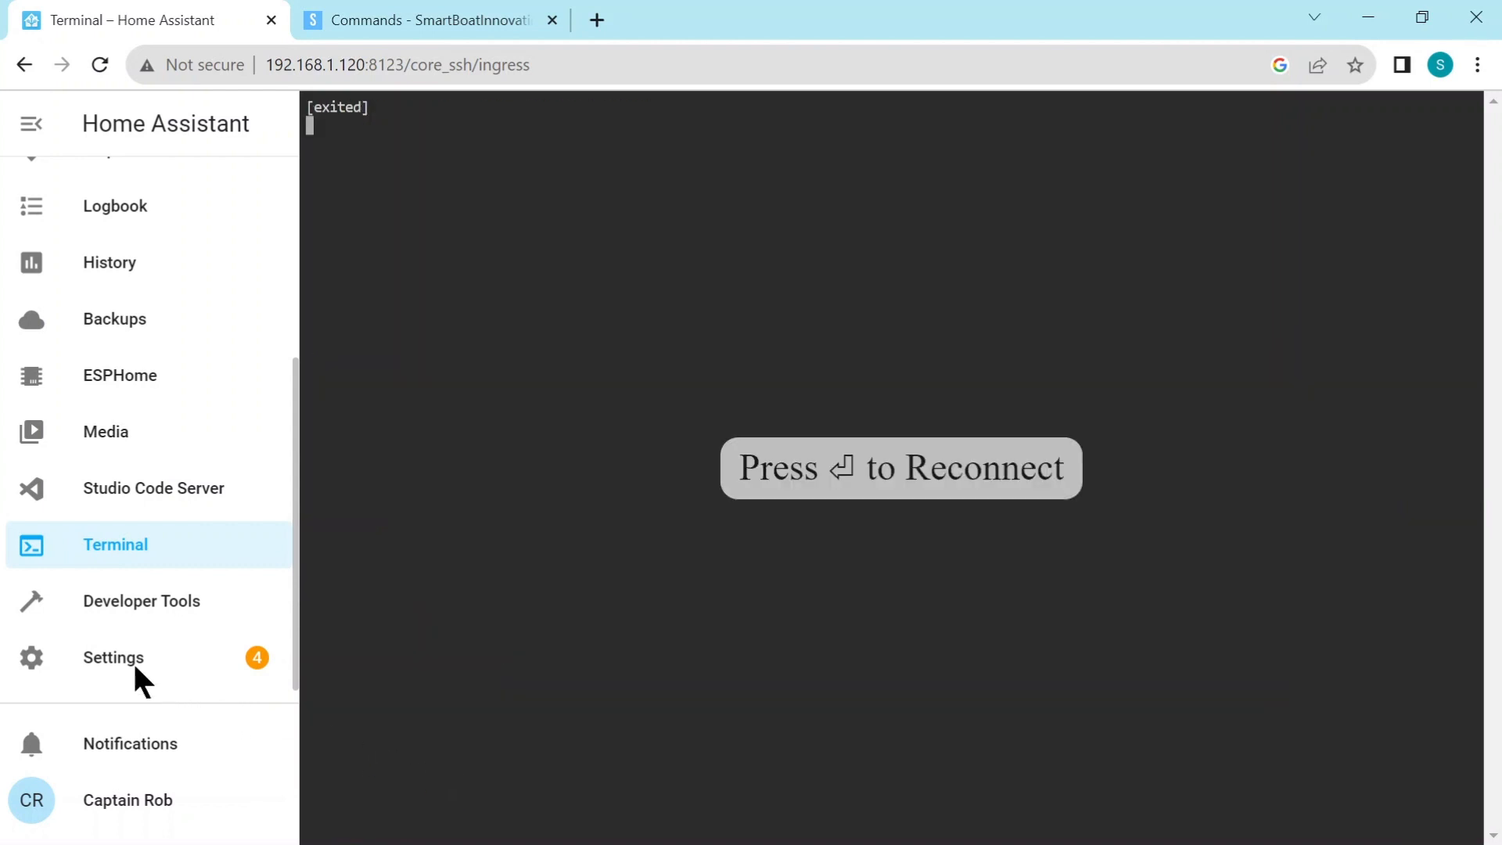
- Restart Home Assistant fully from the Settings menu and confirm the restart
left_click(113, 657)
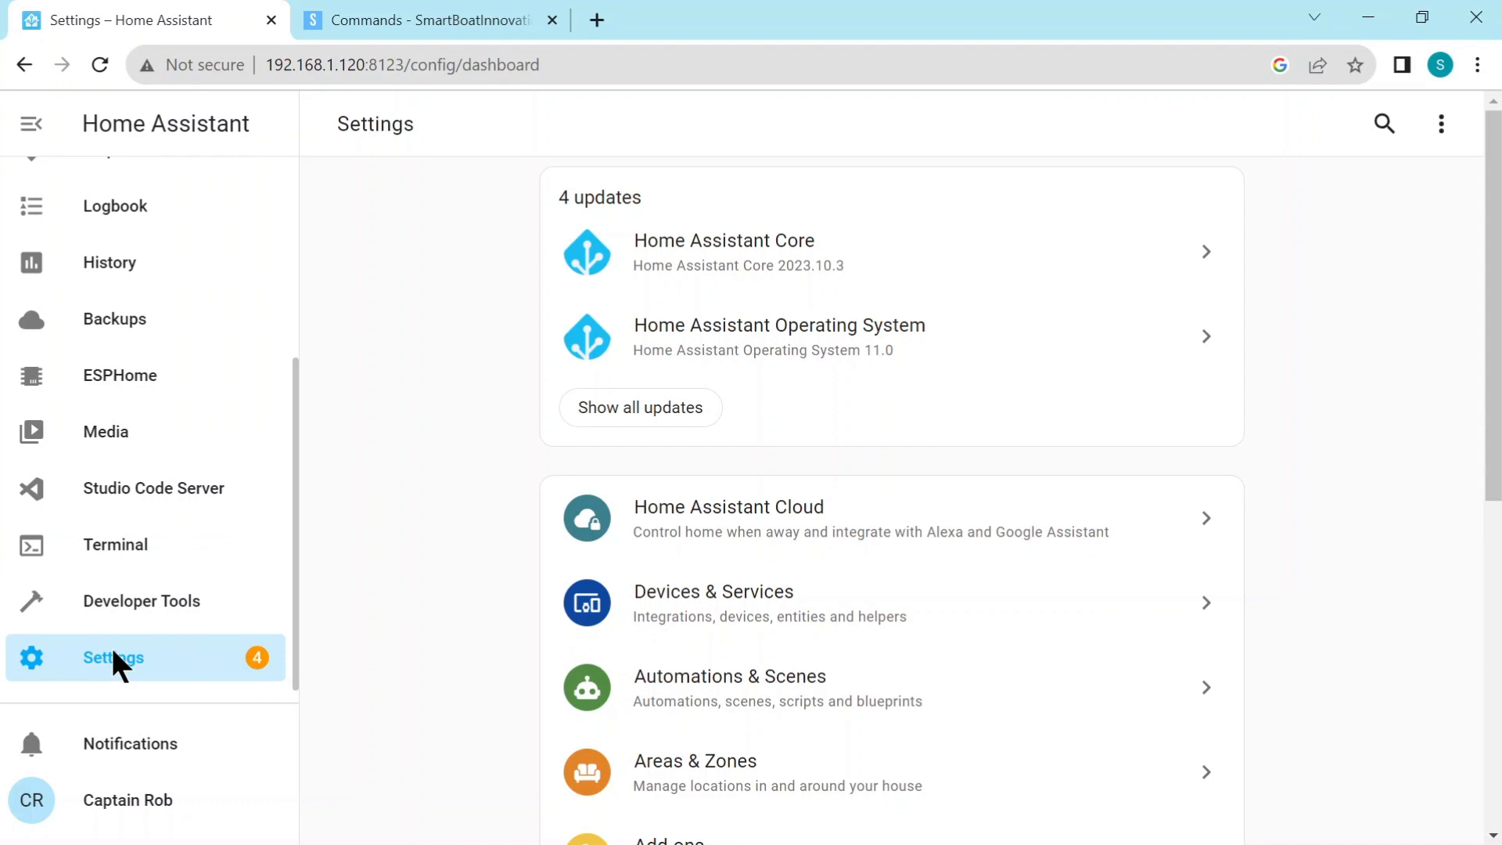
left_click(1441, 124)
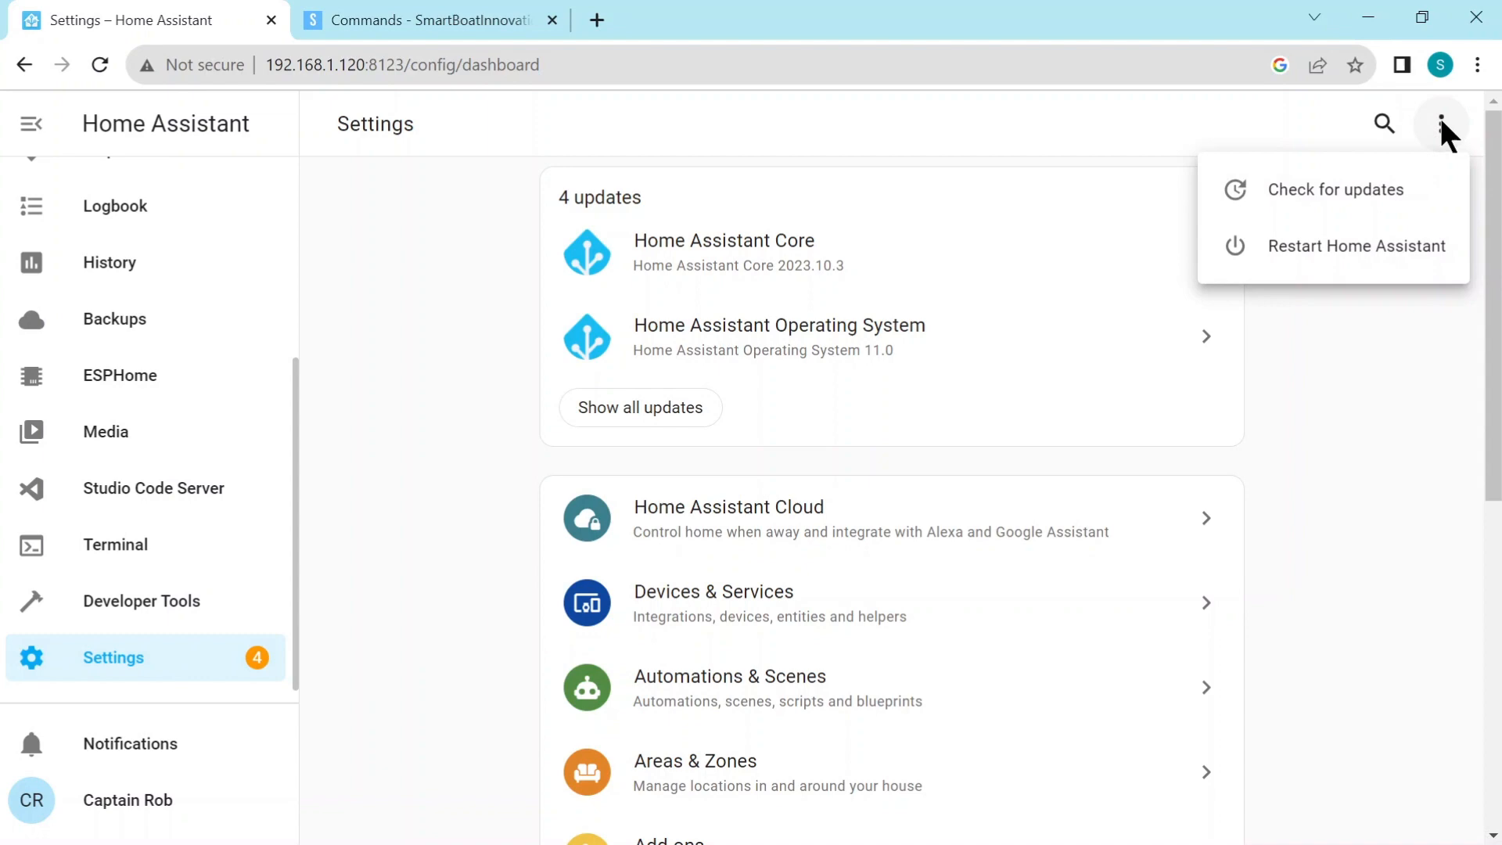
left_click(1359, 245)
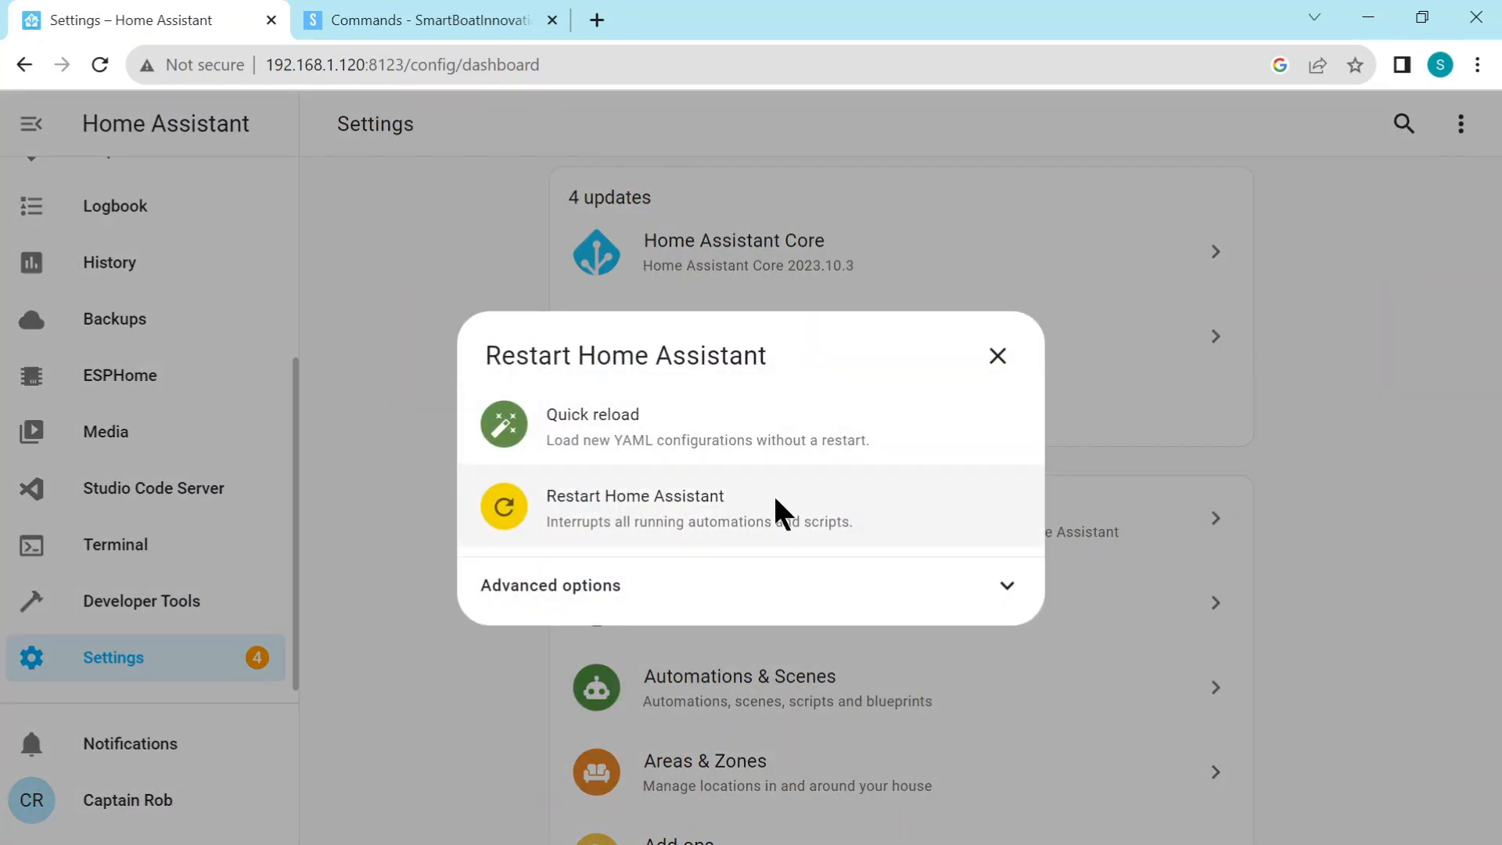
left_click(634, 496)
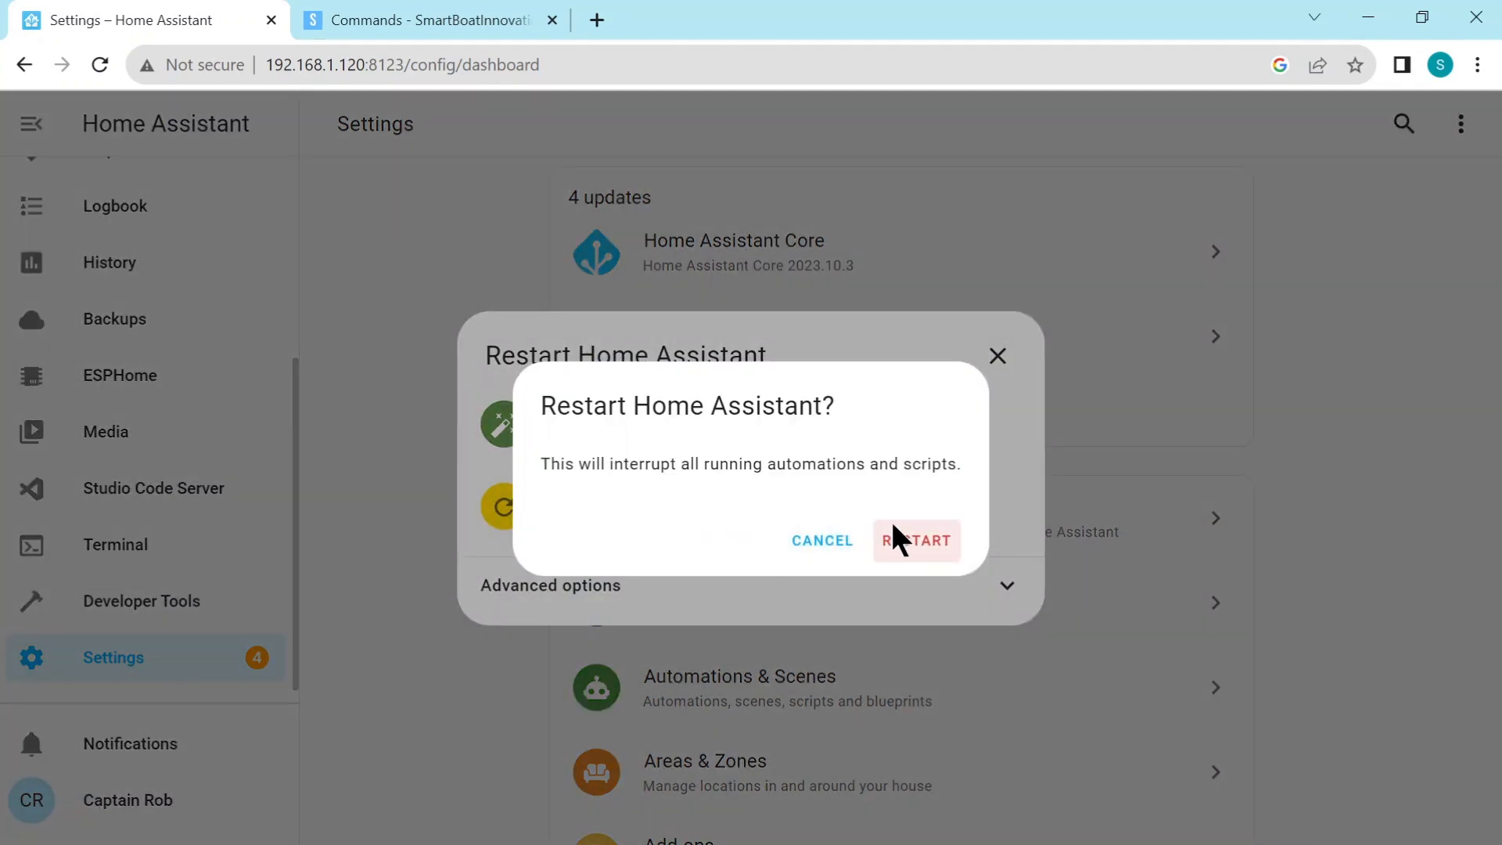
left_click(915, 540)
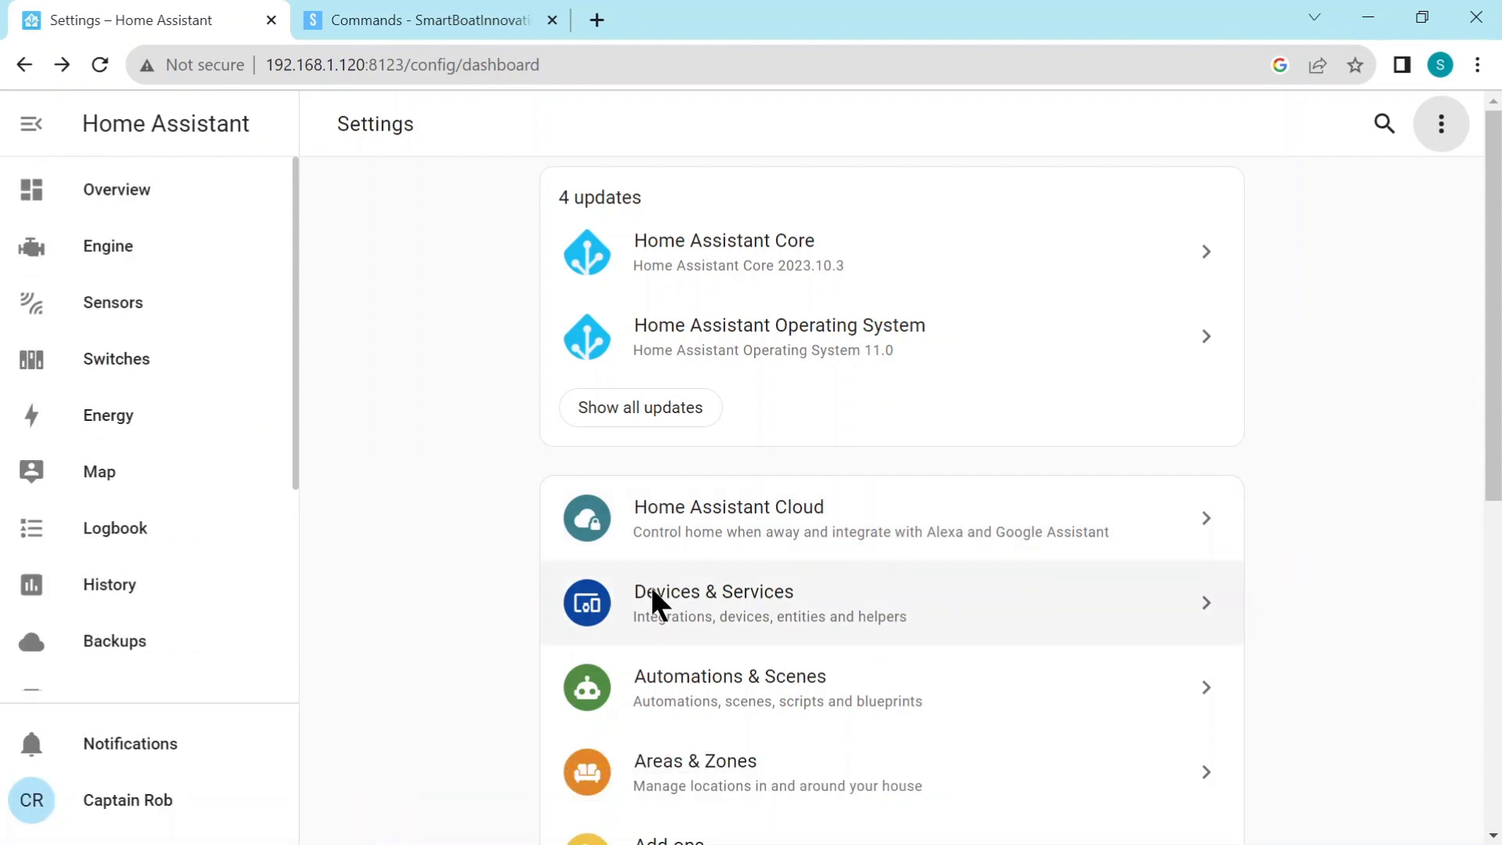
- Add a new integration from Devices & Services, searching for 'HACS'
left_click(714, 592)
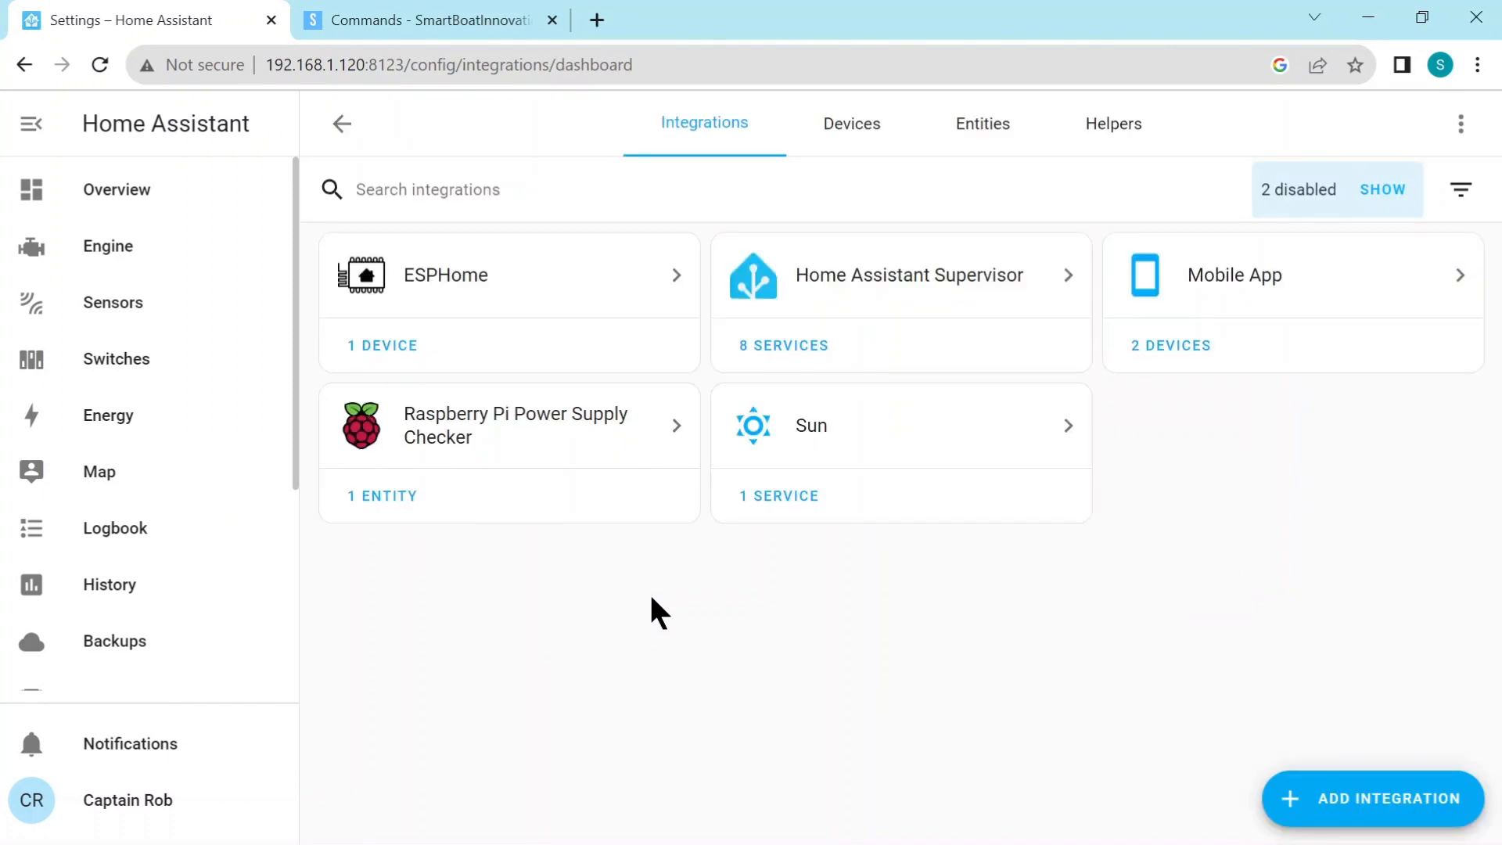
mouse_move(1282, 742)
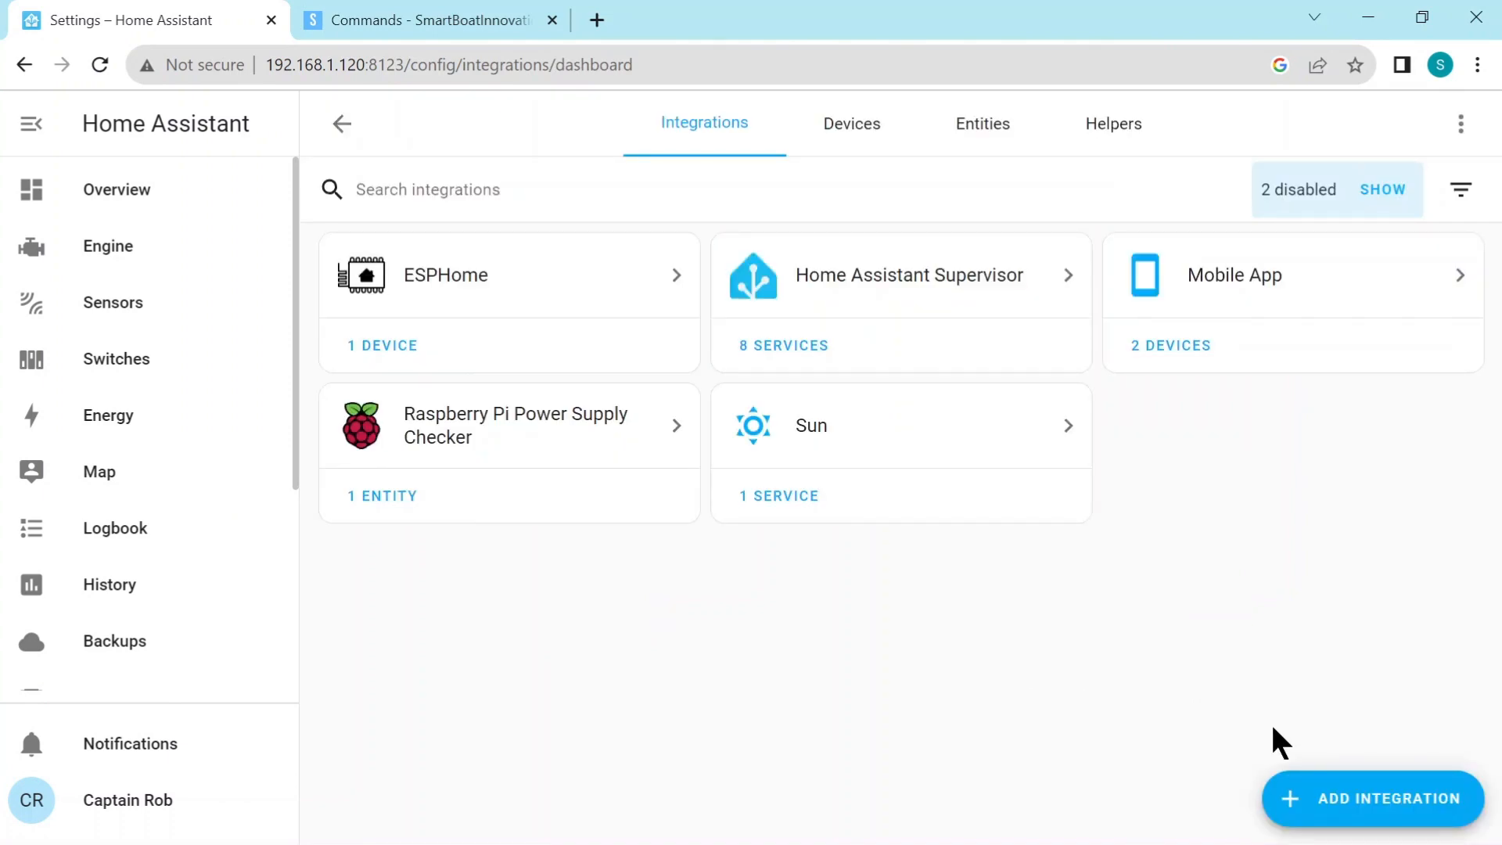
left_click(1374, 798)
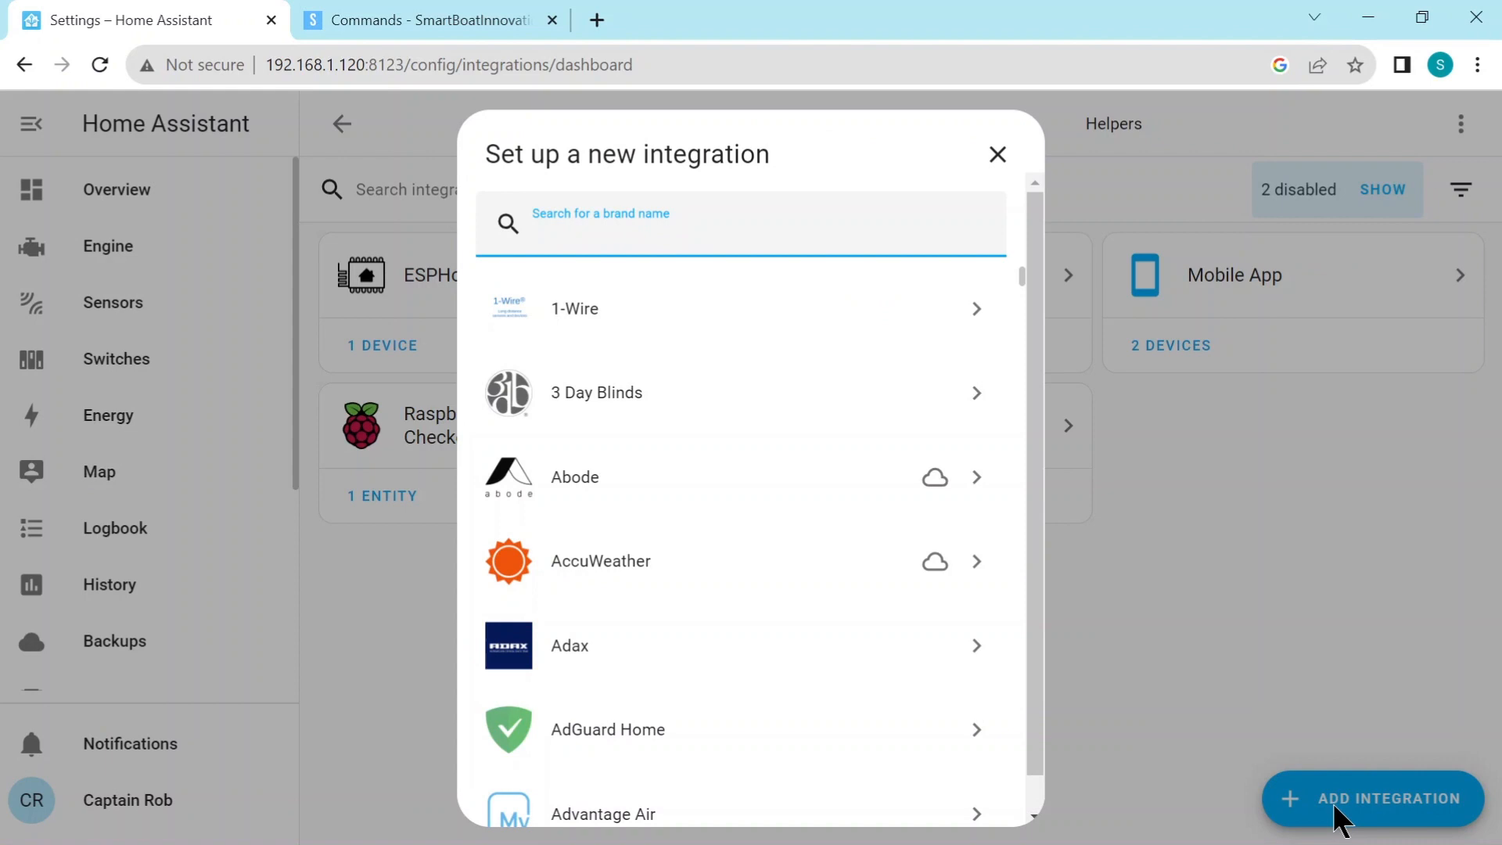
type("HAC")
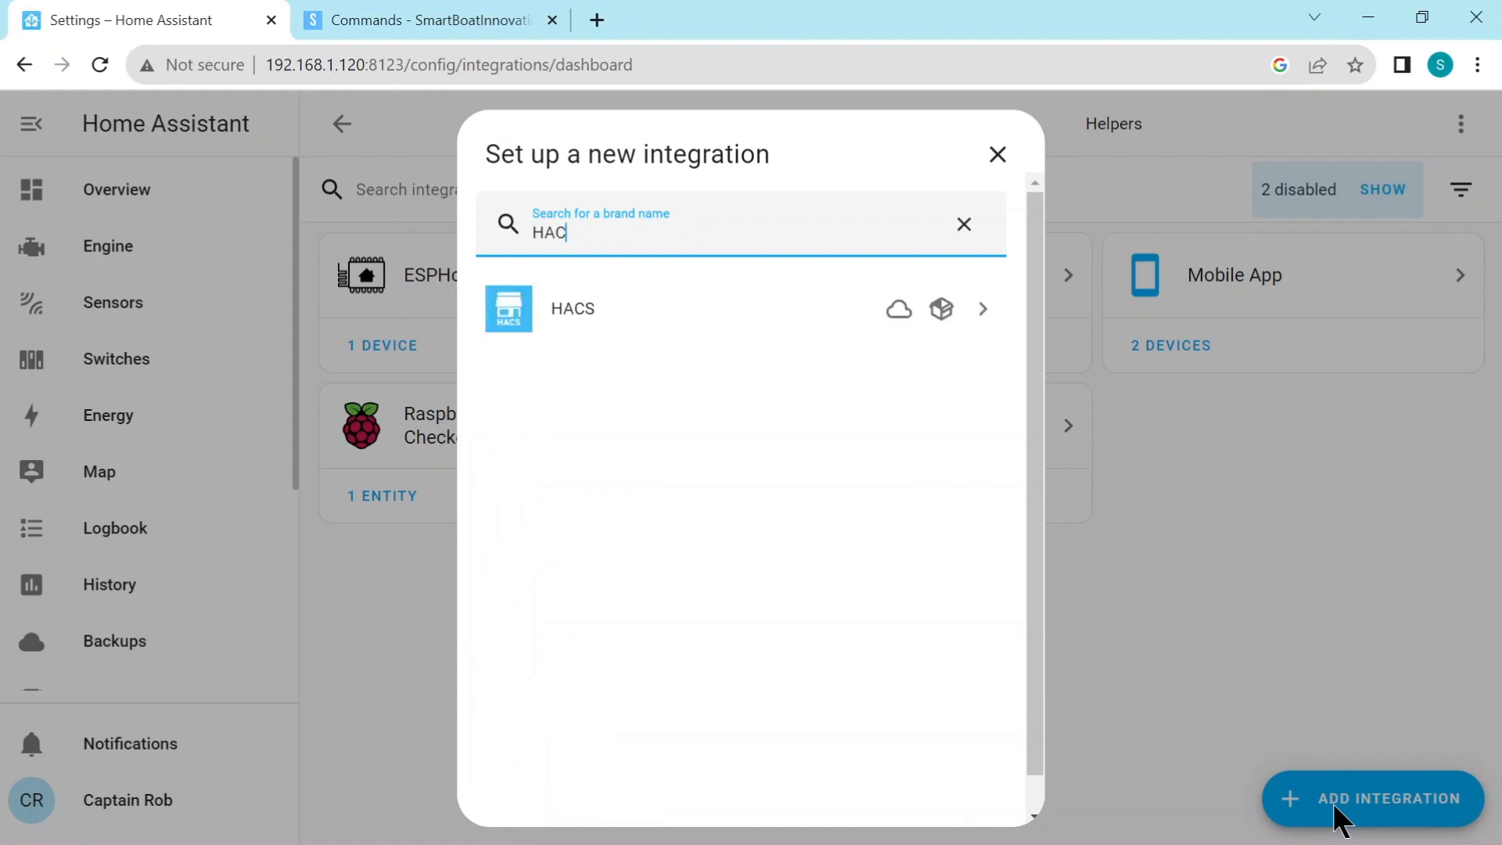
type("S")
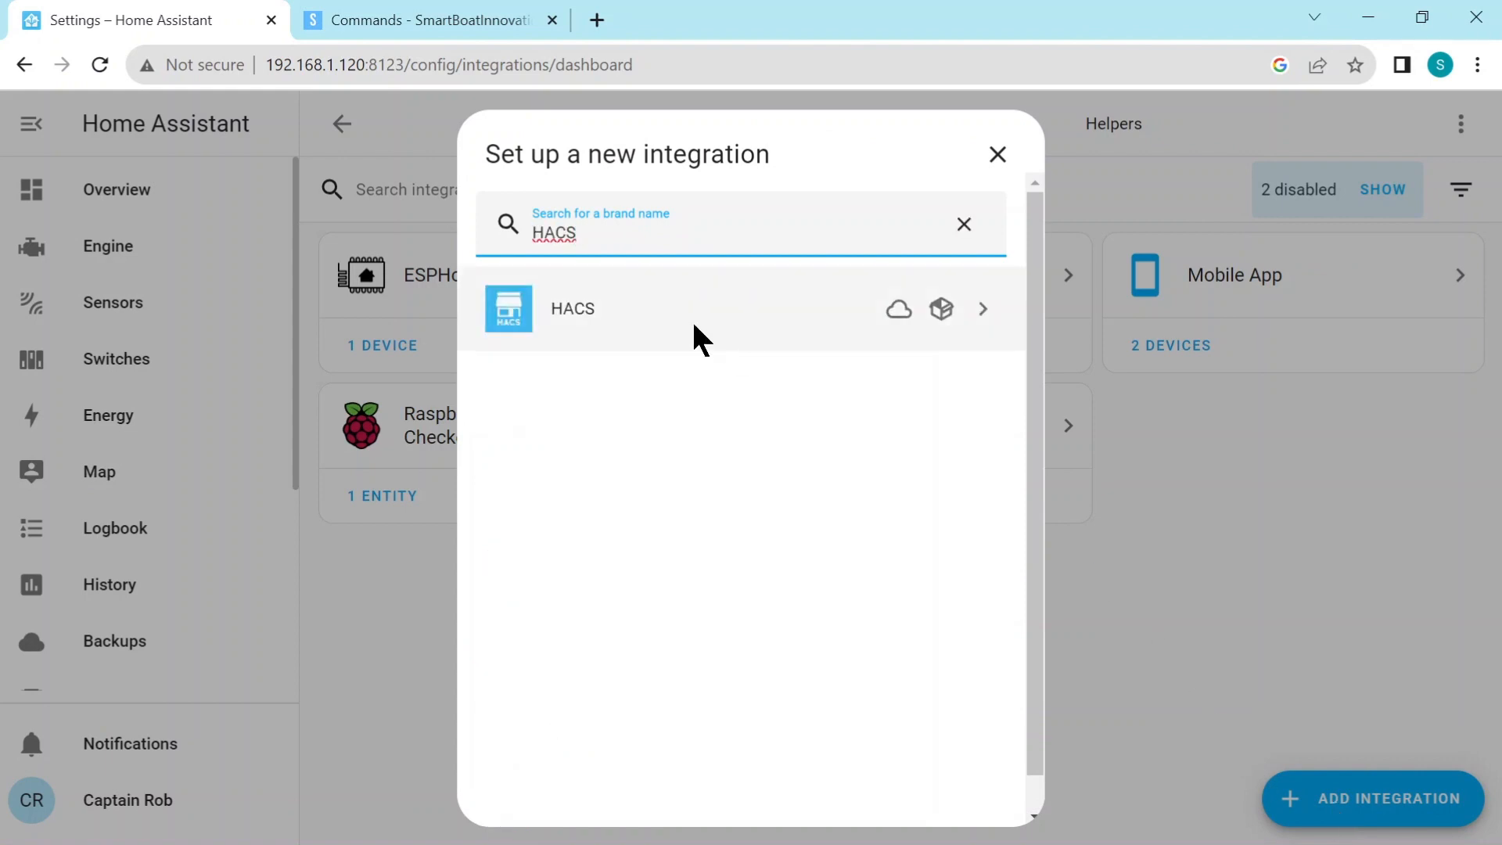
- Tick the three HACS acknowledgements: logs access, no add-ons, custom untested content
left_click(572, 309)
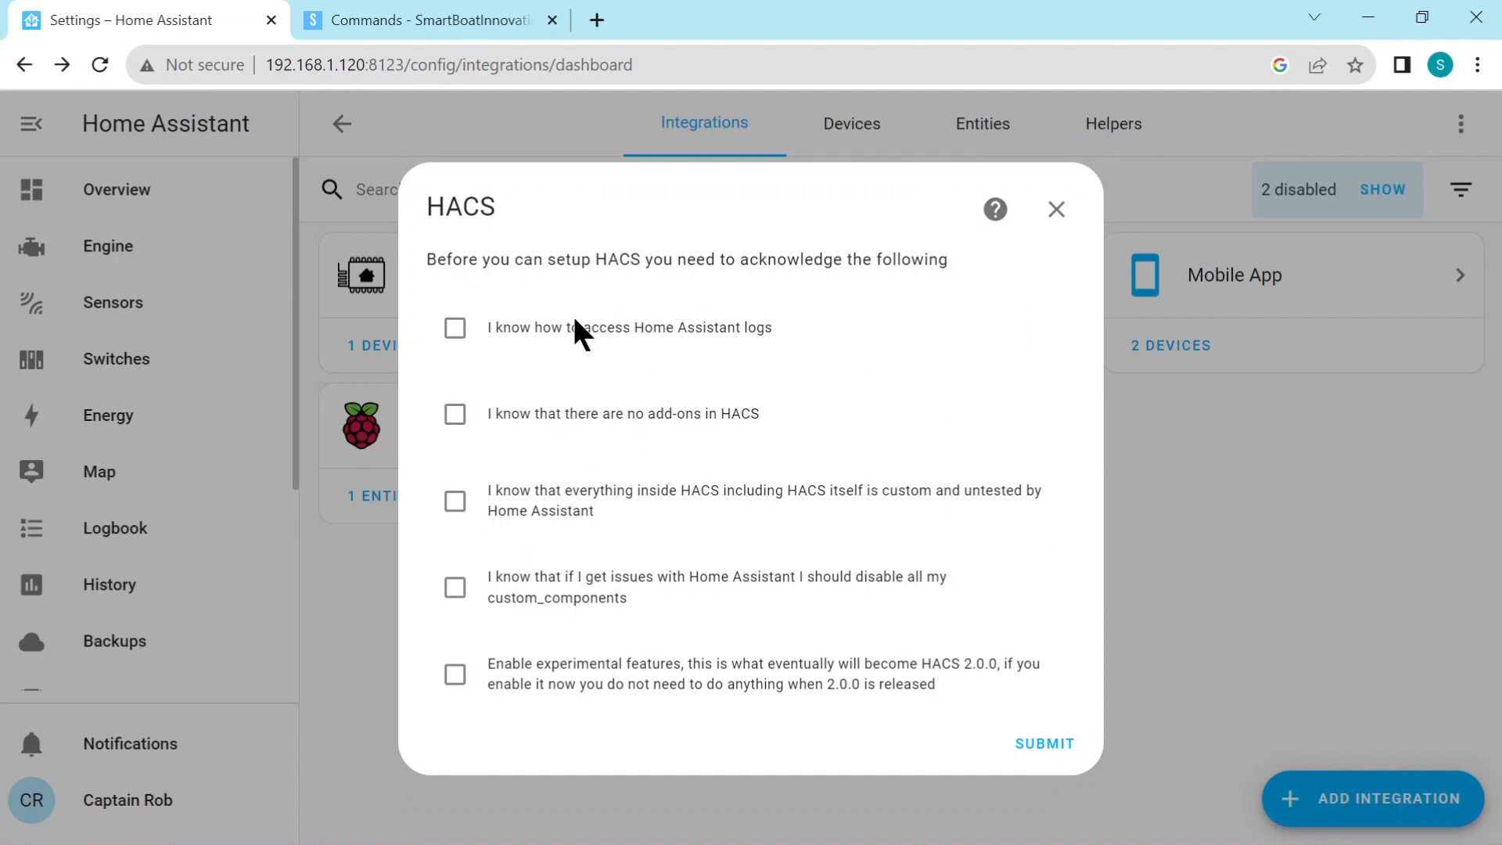
left_click(454, 413)
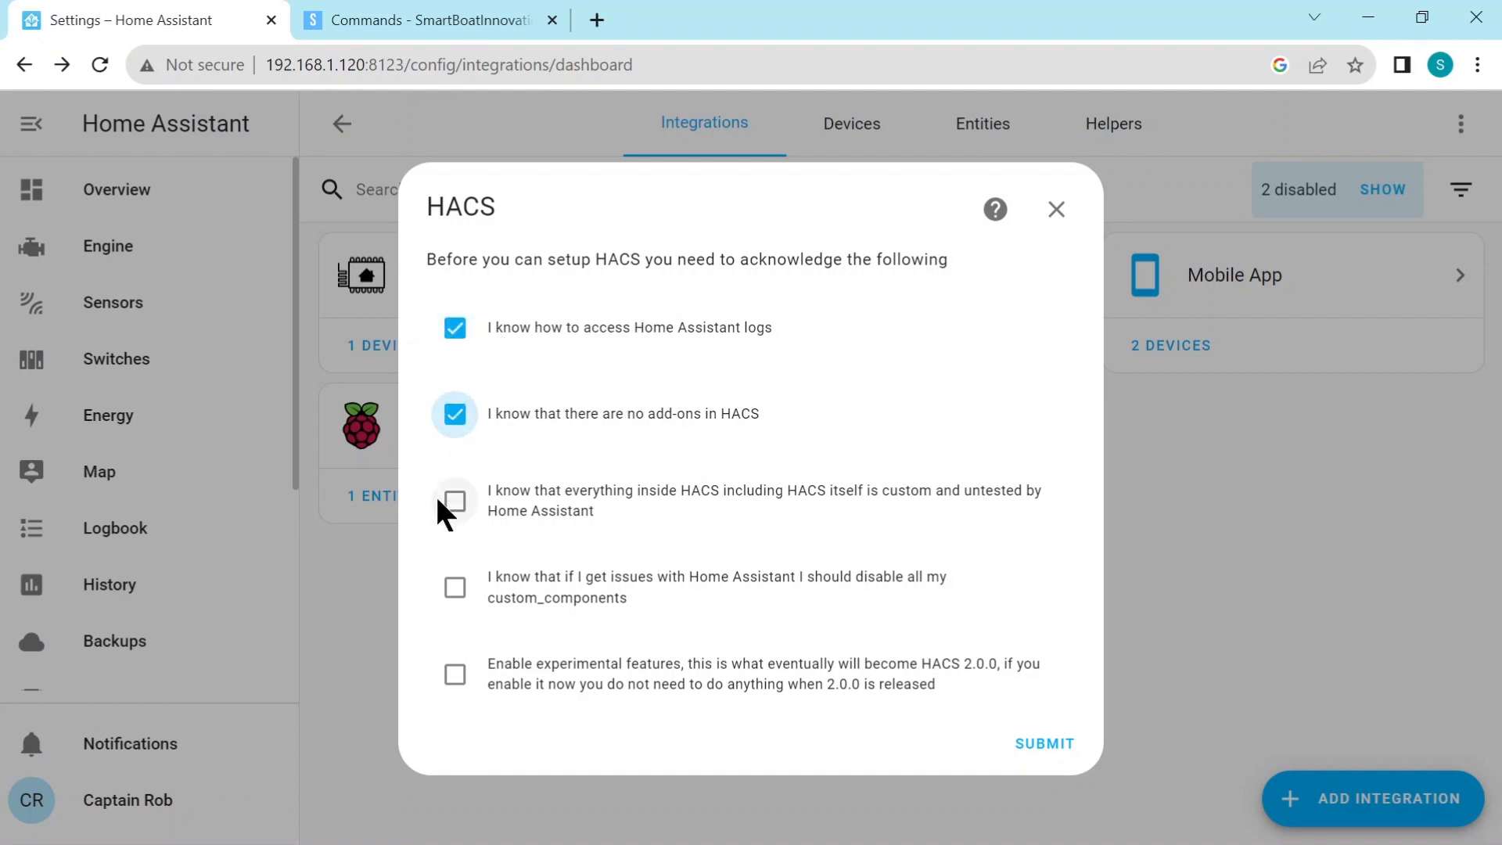
left_click(454, 586)
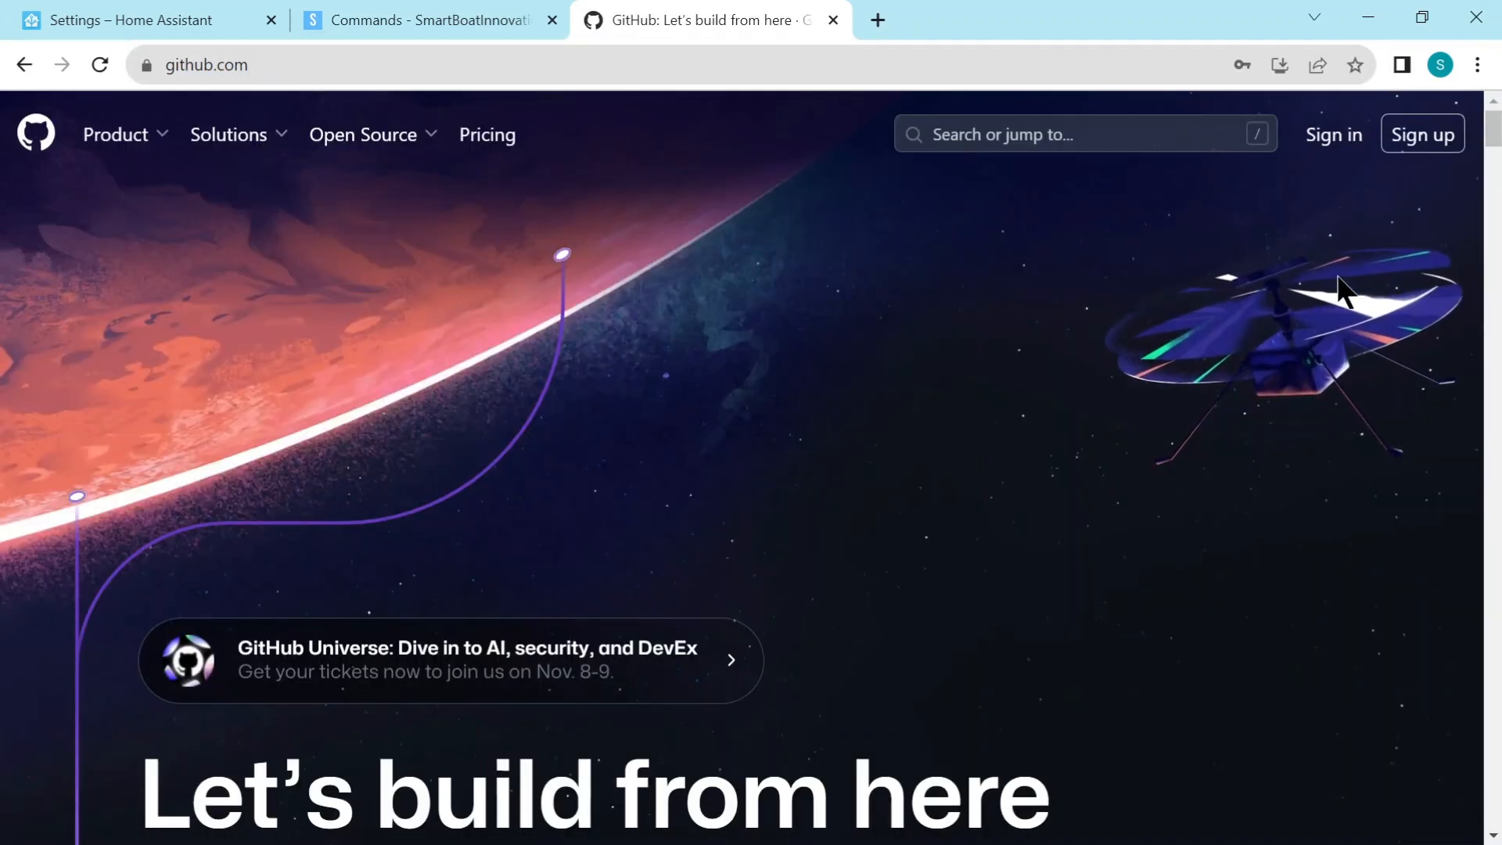
mouse_move(1425, 135)
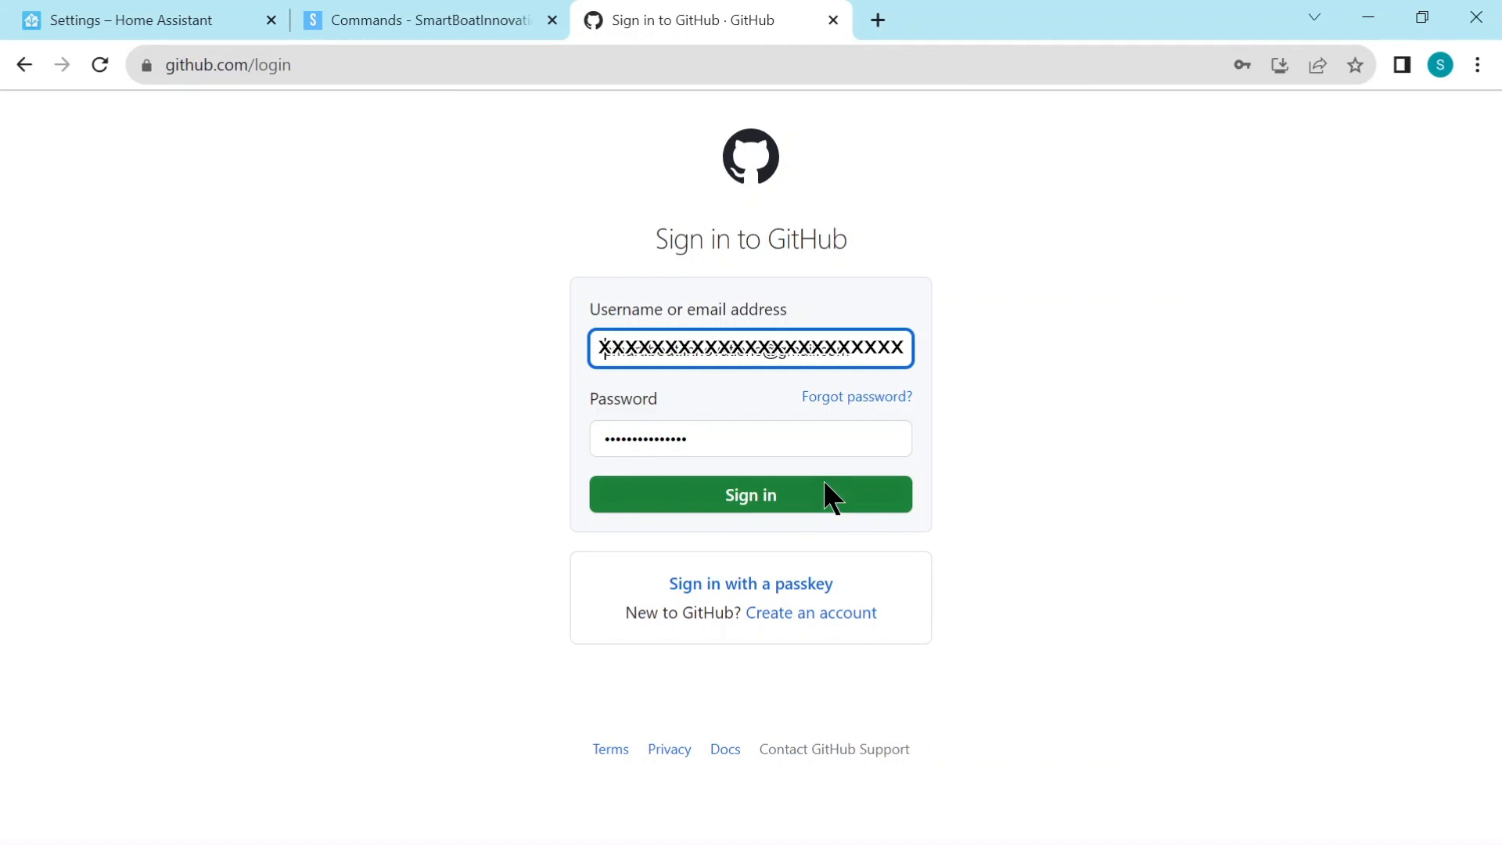
- Sign in to the GitHub account so HACS authorisation can continue
left_click(134, 20)
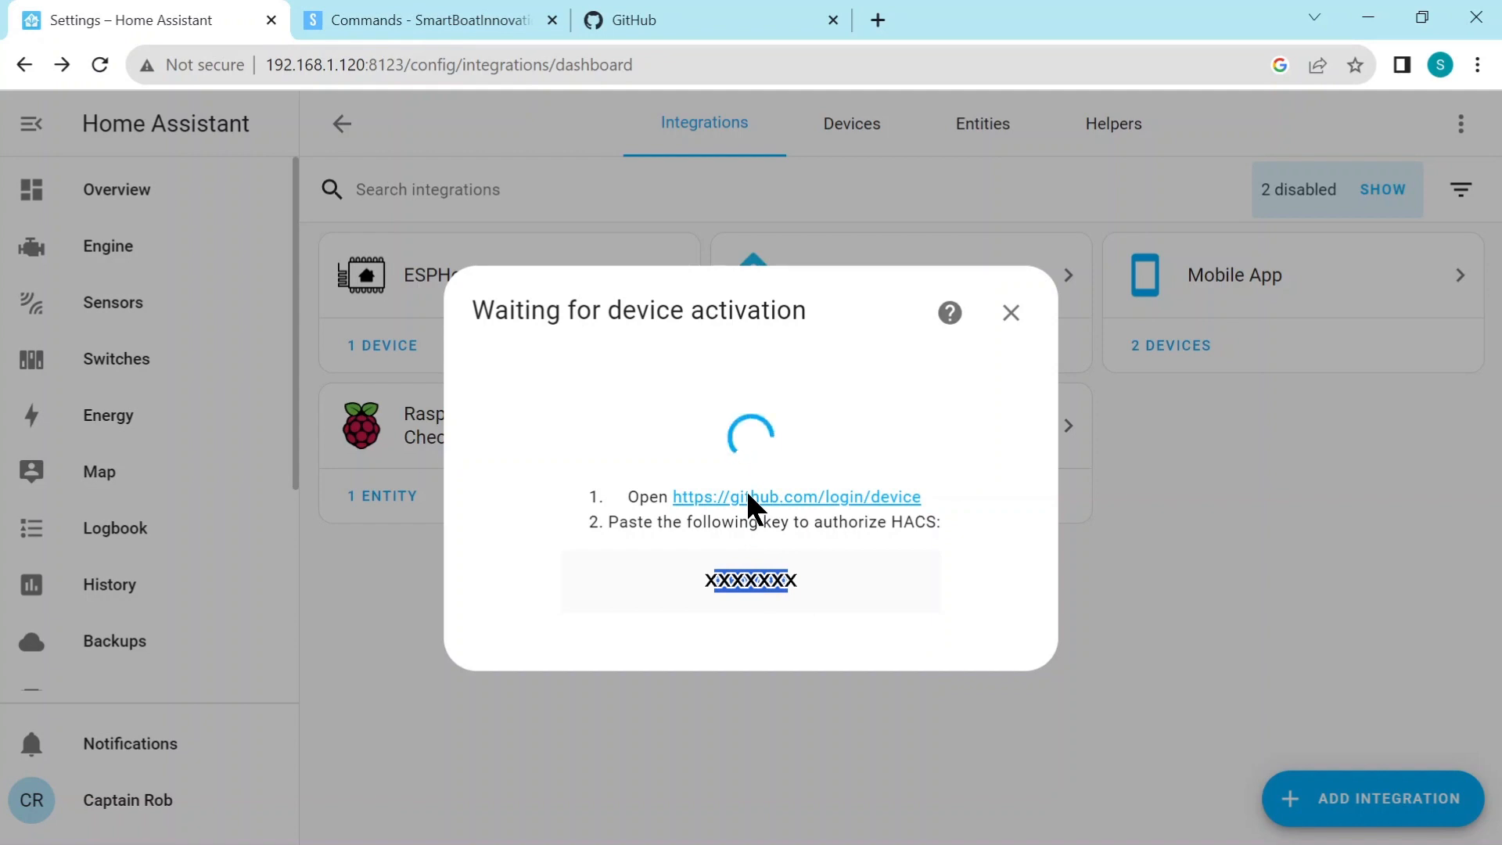
- Activate device code 9XXXXXX9 on GitHub and authorise HACS to access the account
left_click(795, 497)
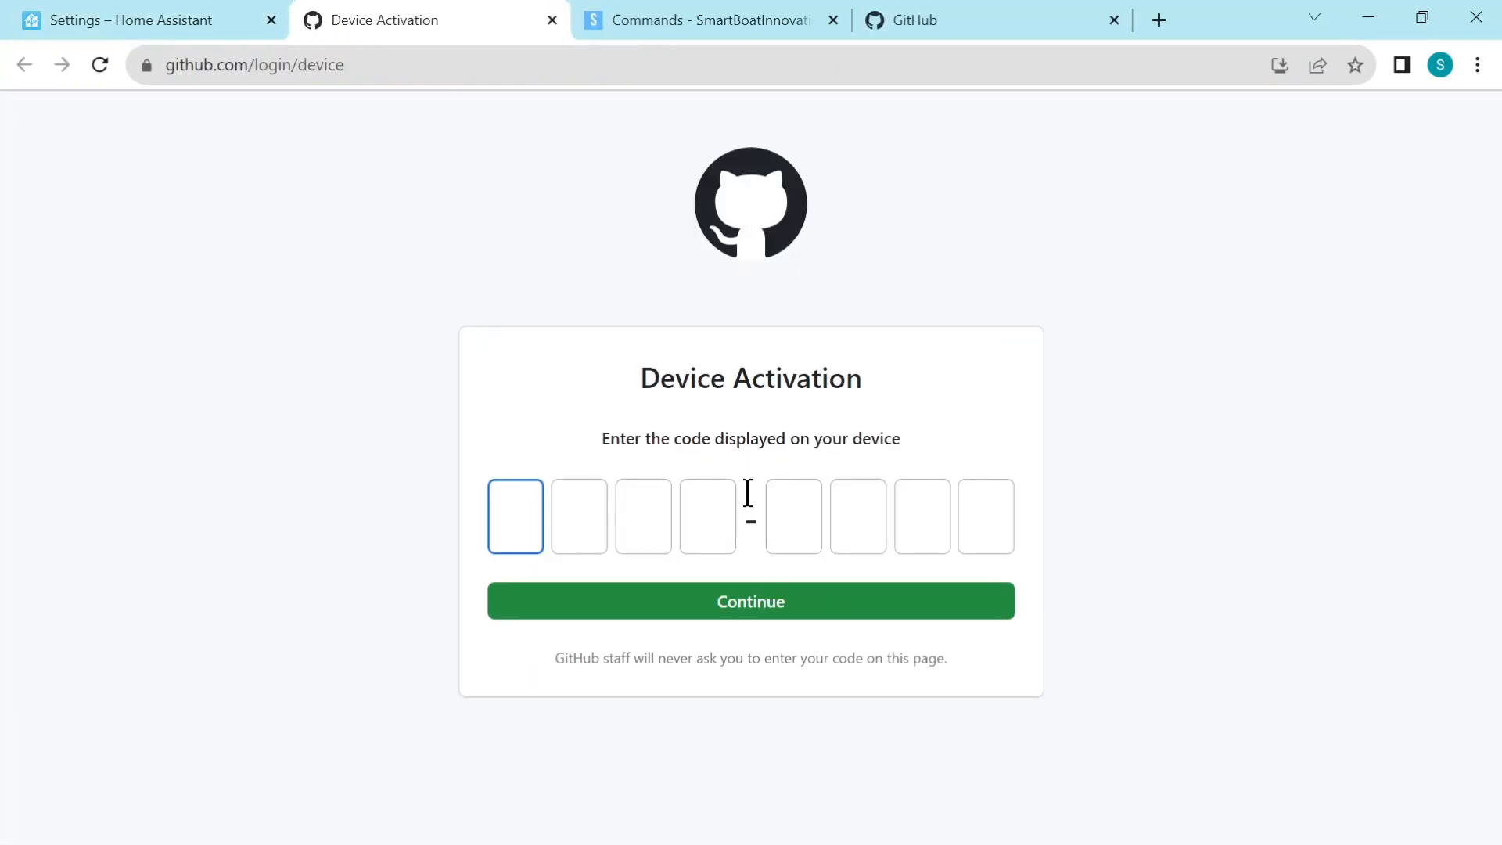
type("9XXXXXX9")
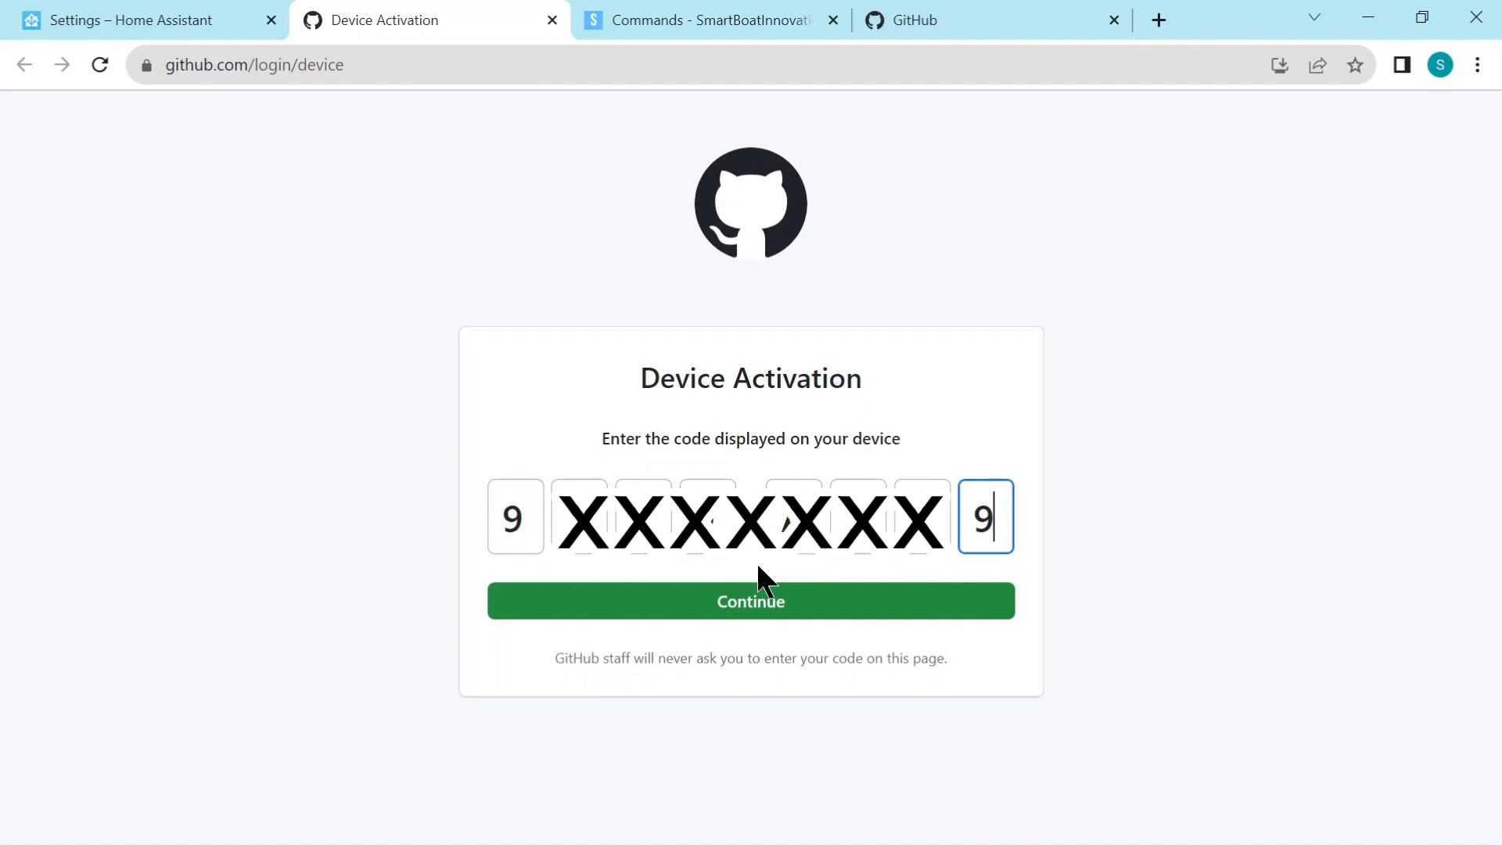
left_click(750, 601)
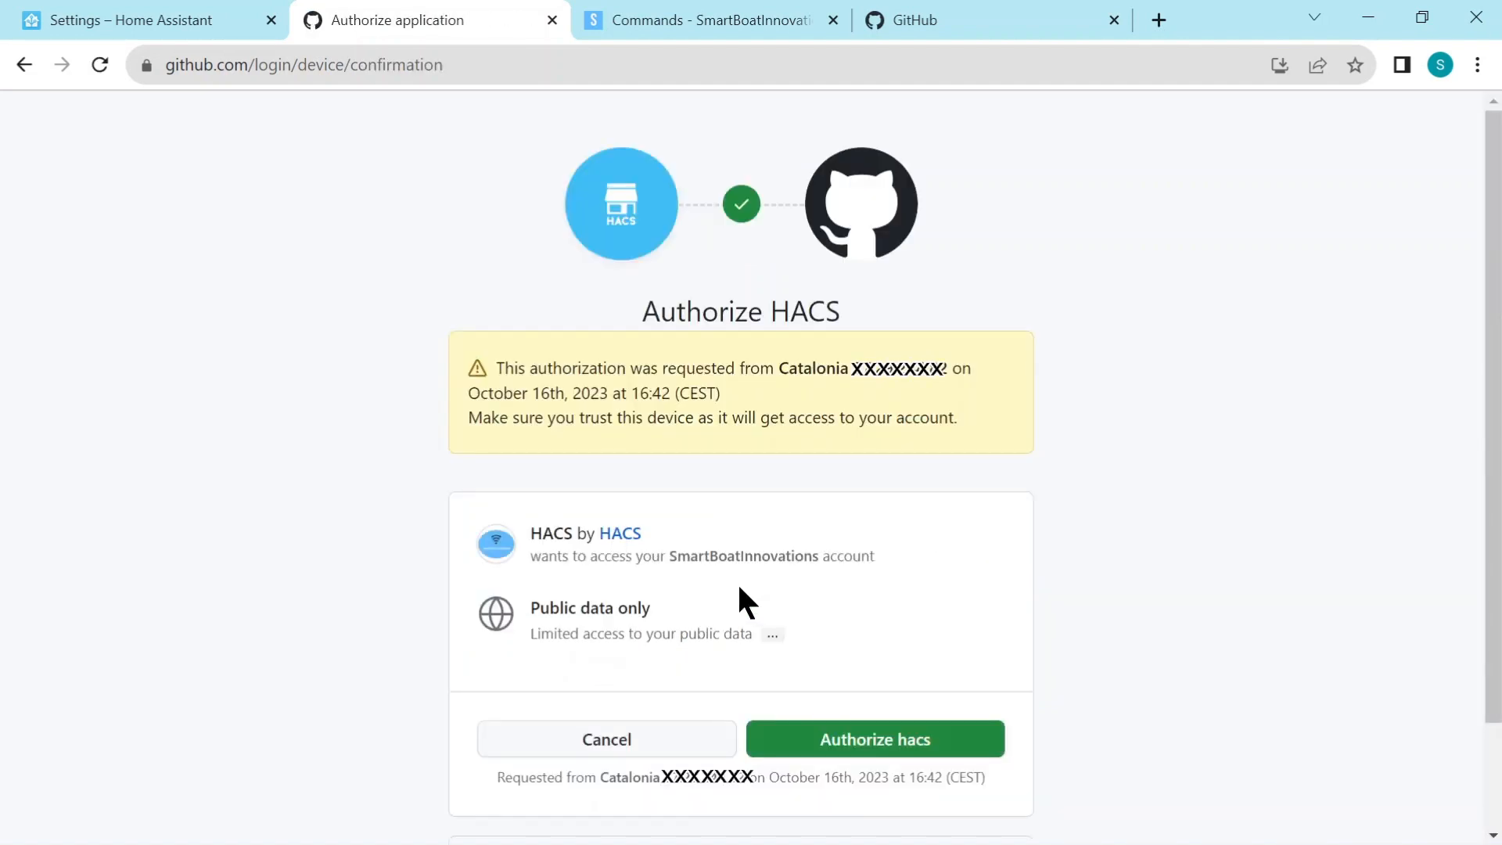
scroll("down", 3)
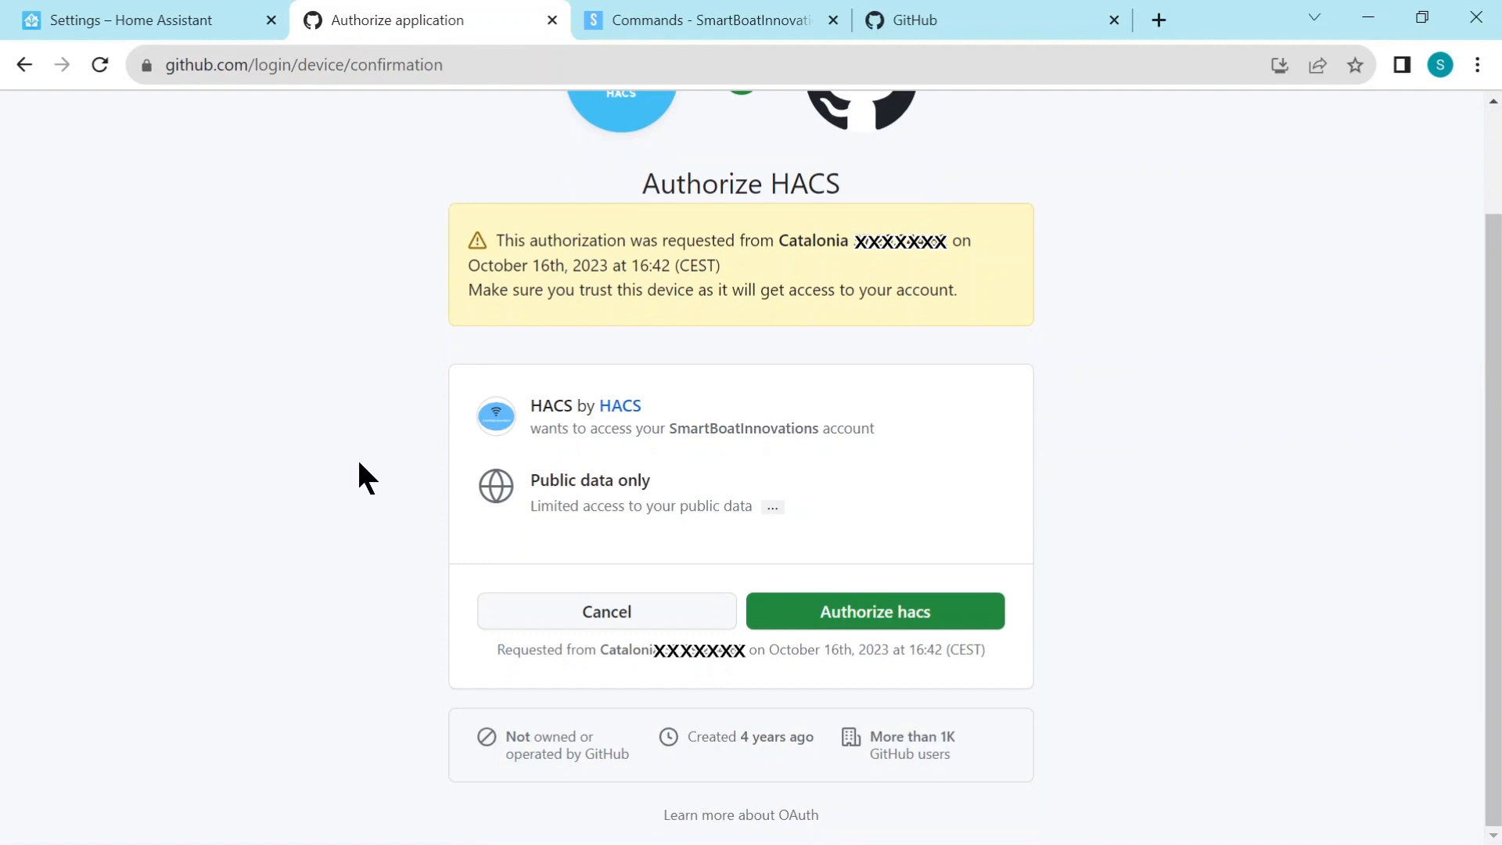
mouse_move(801, 613)
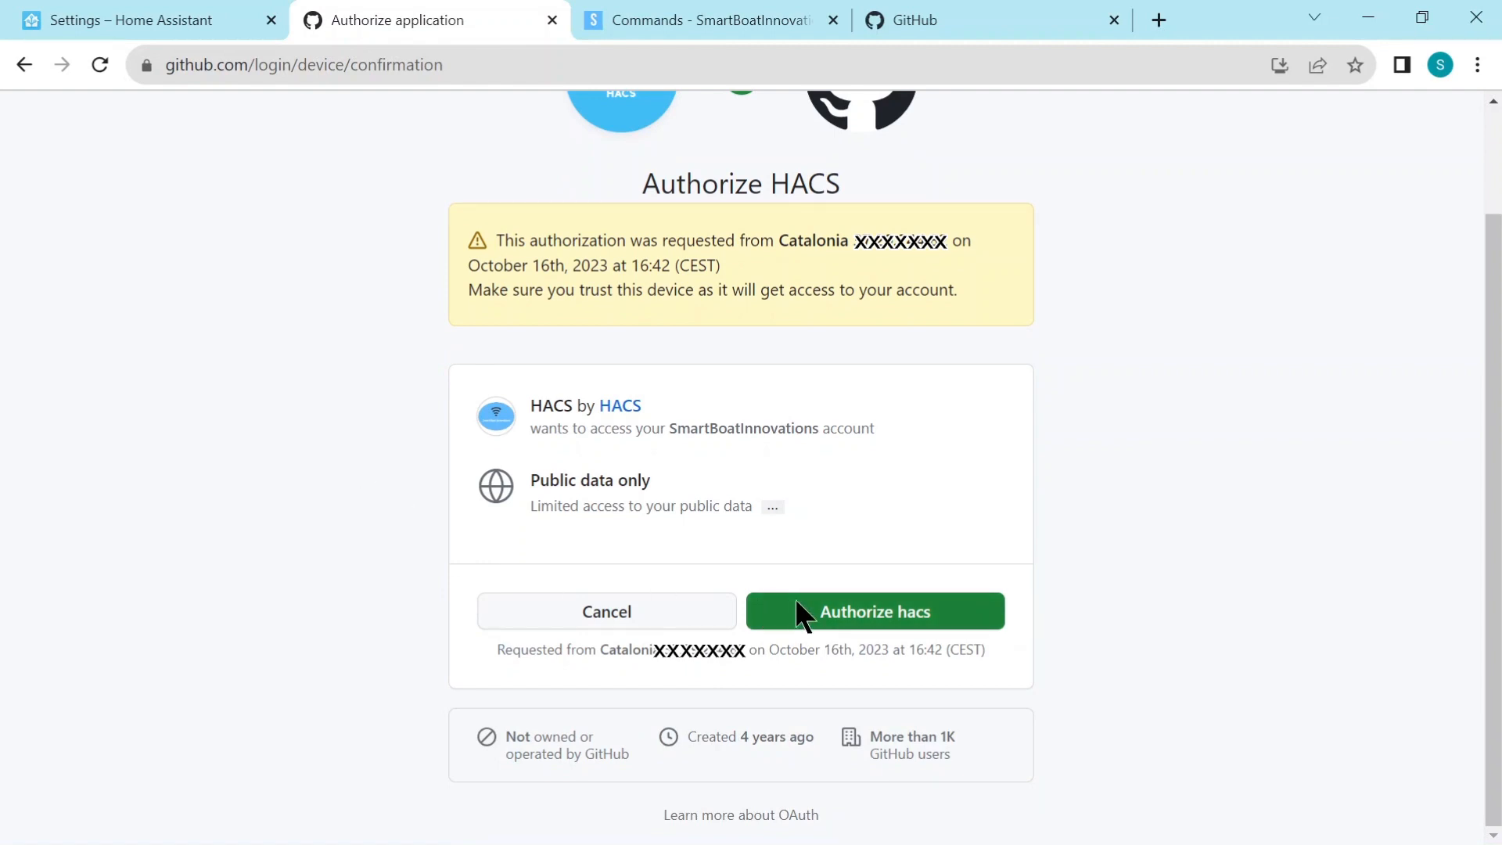
left_click(872, 612)
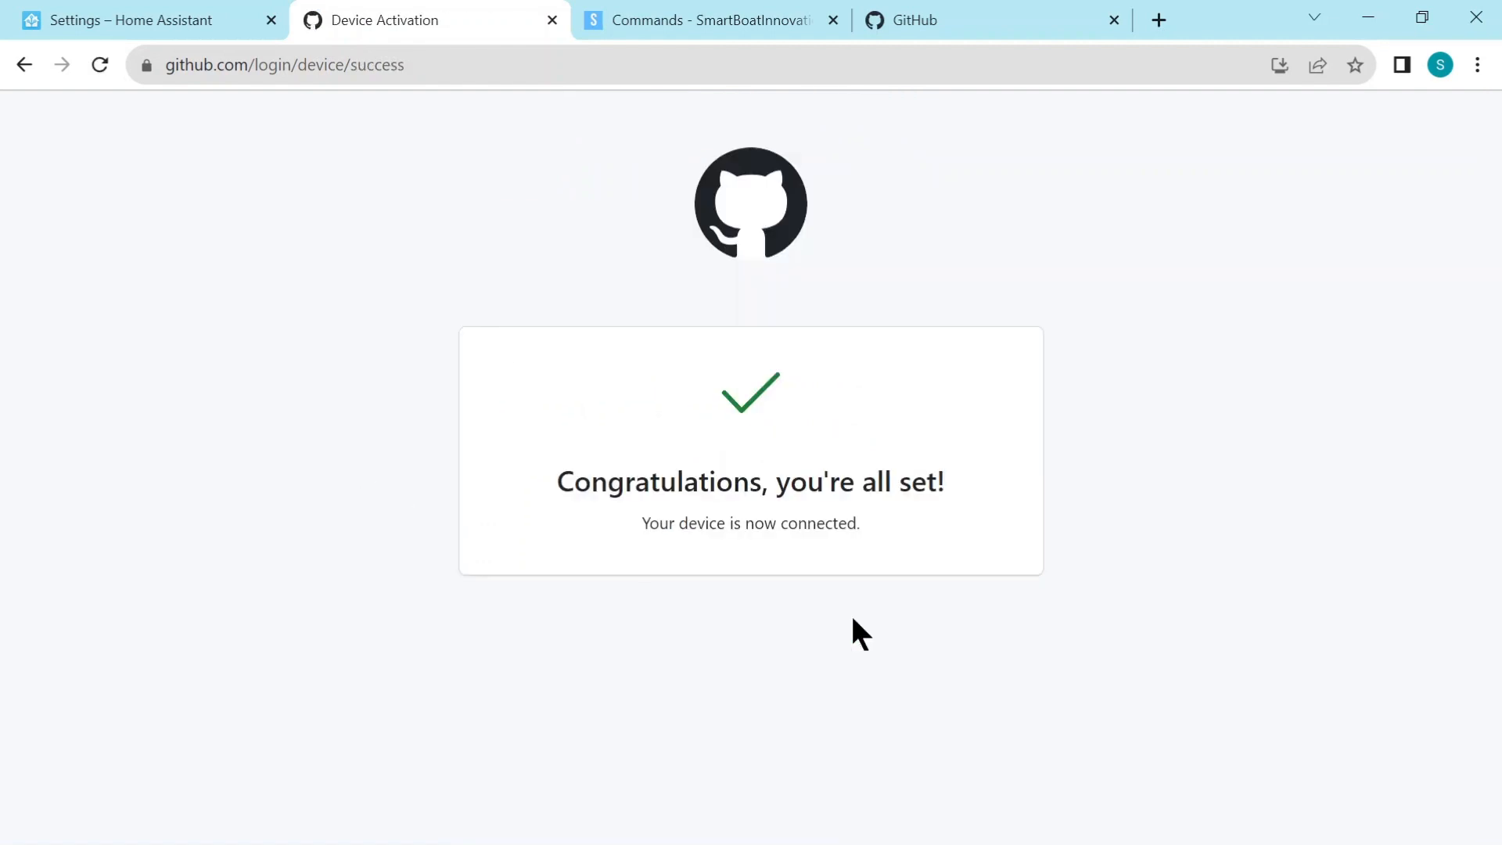
- Finish the HACS configuration, reload Home Assistant and open the new HACS sidebar section
left_click(125, 21)
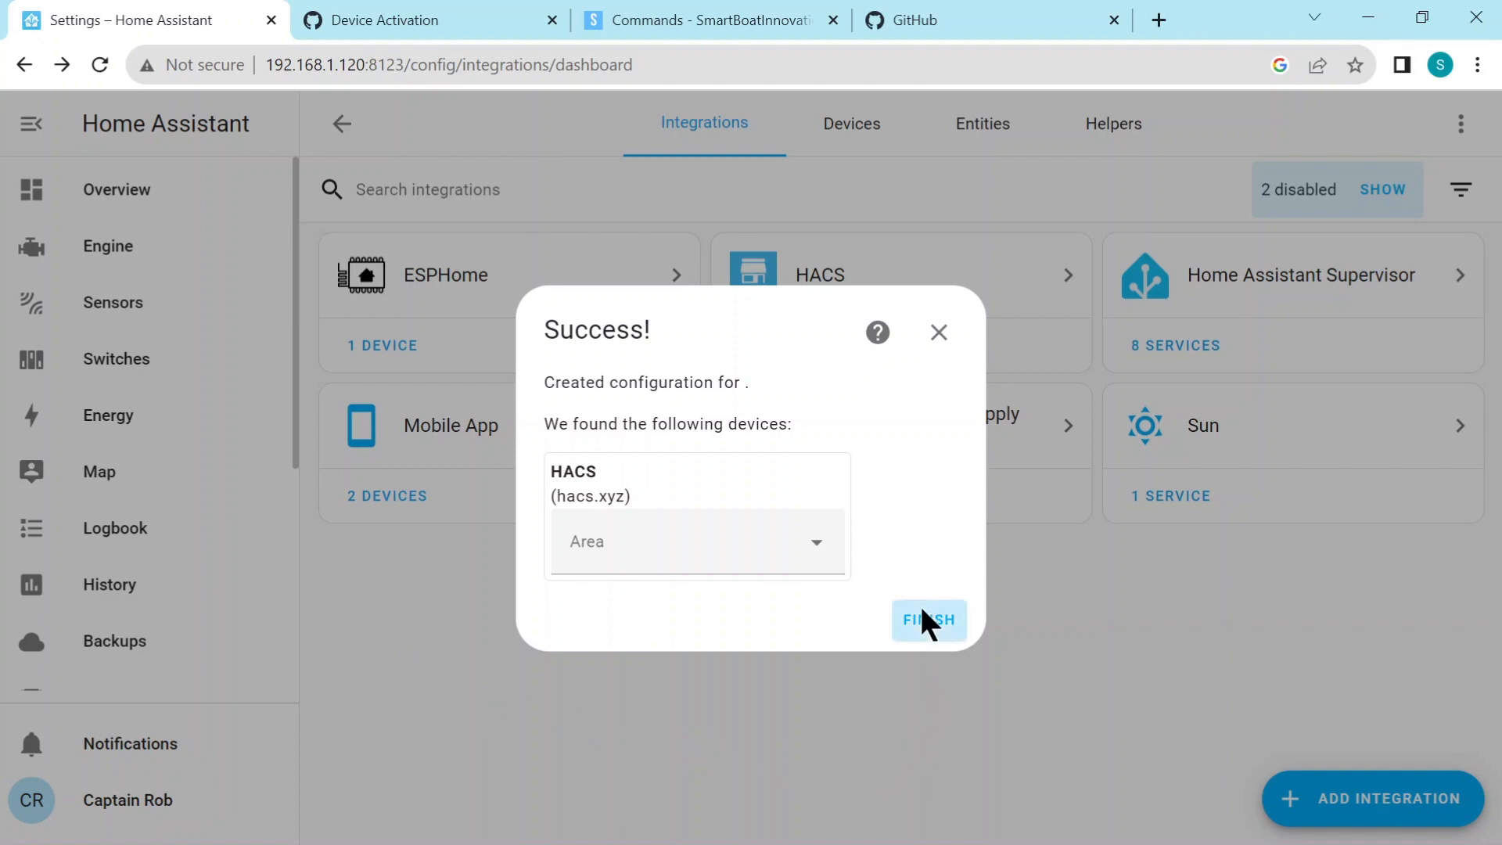
left_click(928, 620)
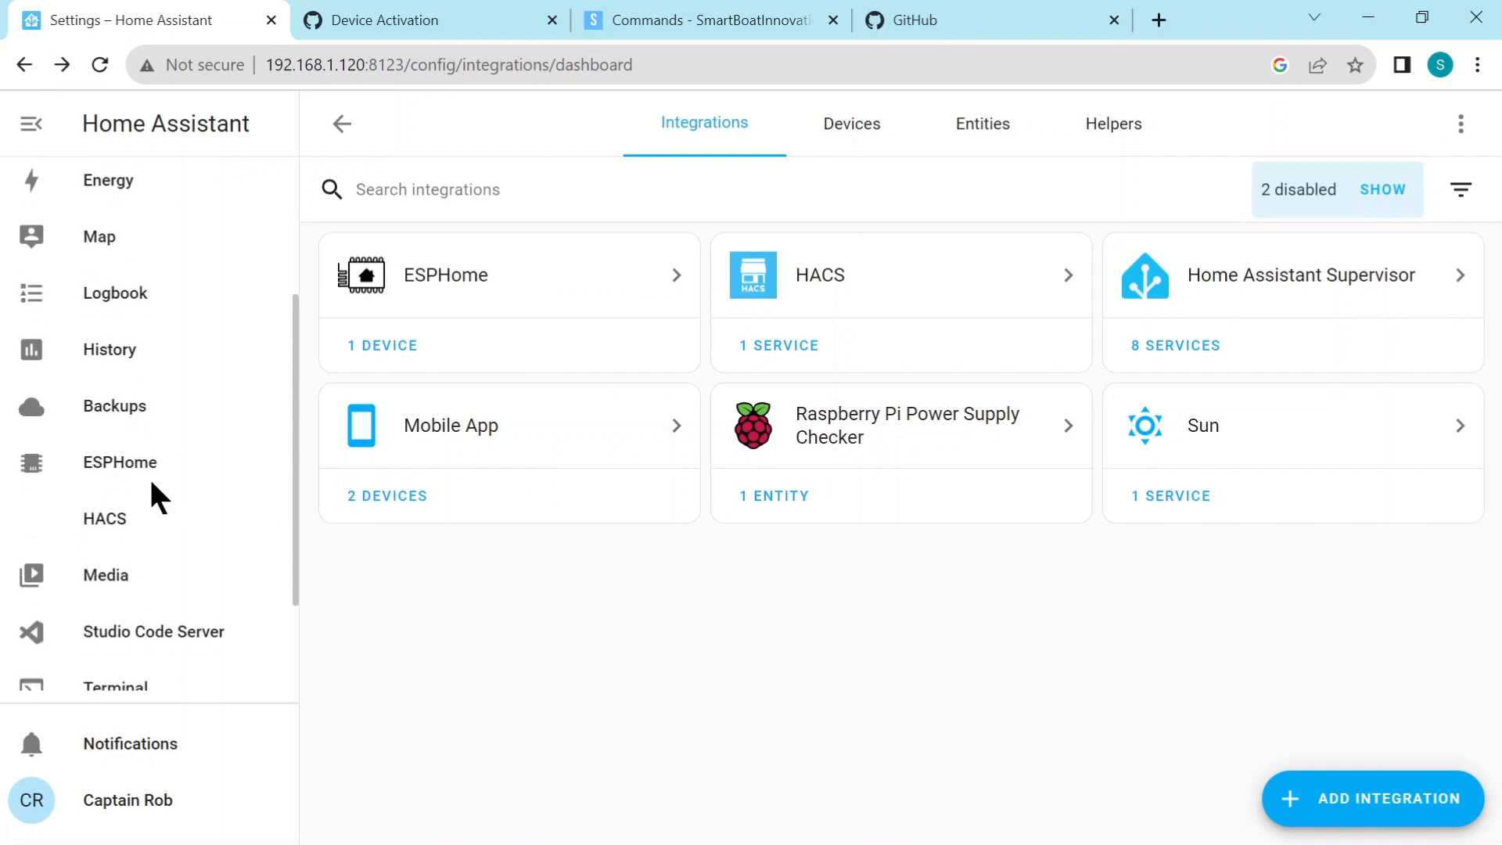
left_click(100, 66)
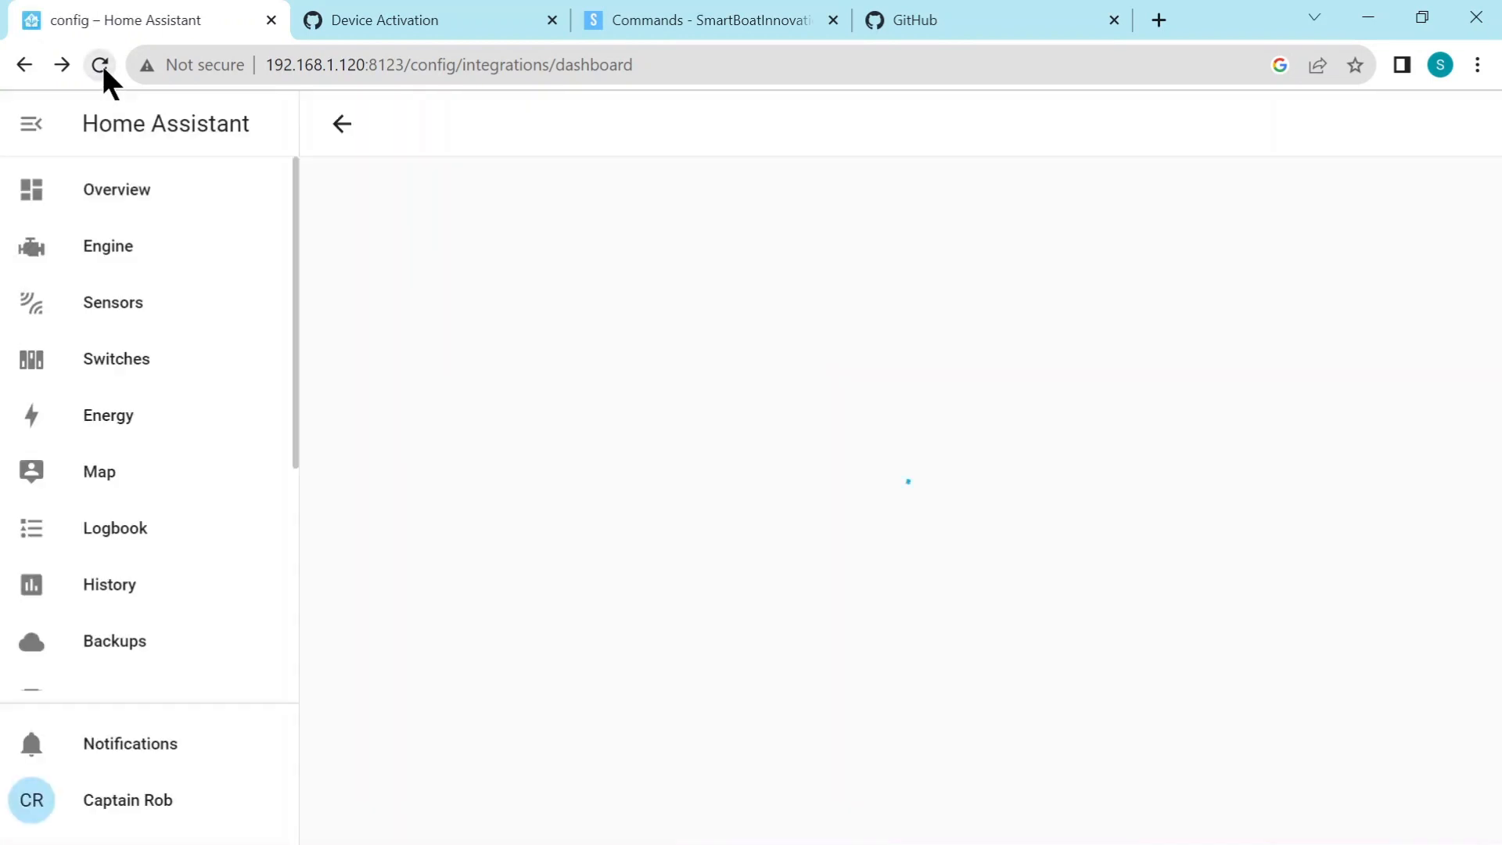
left_click(101, 64)
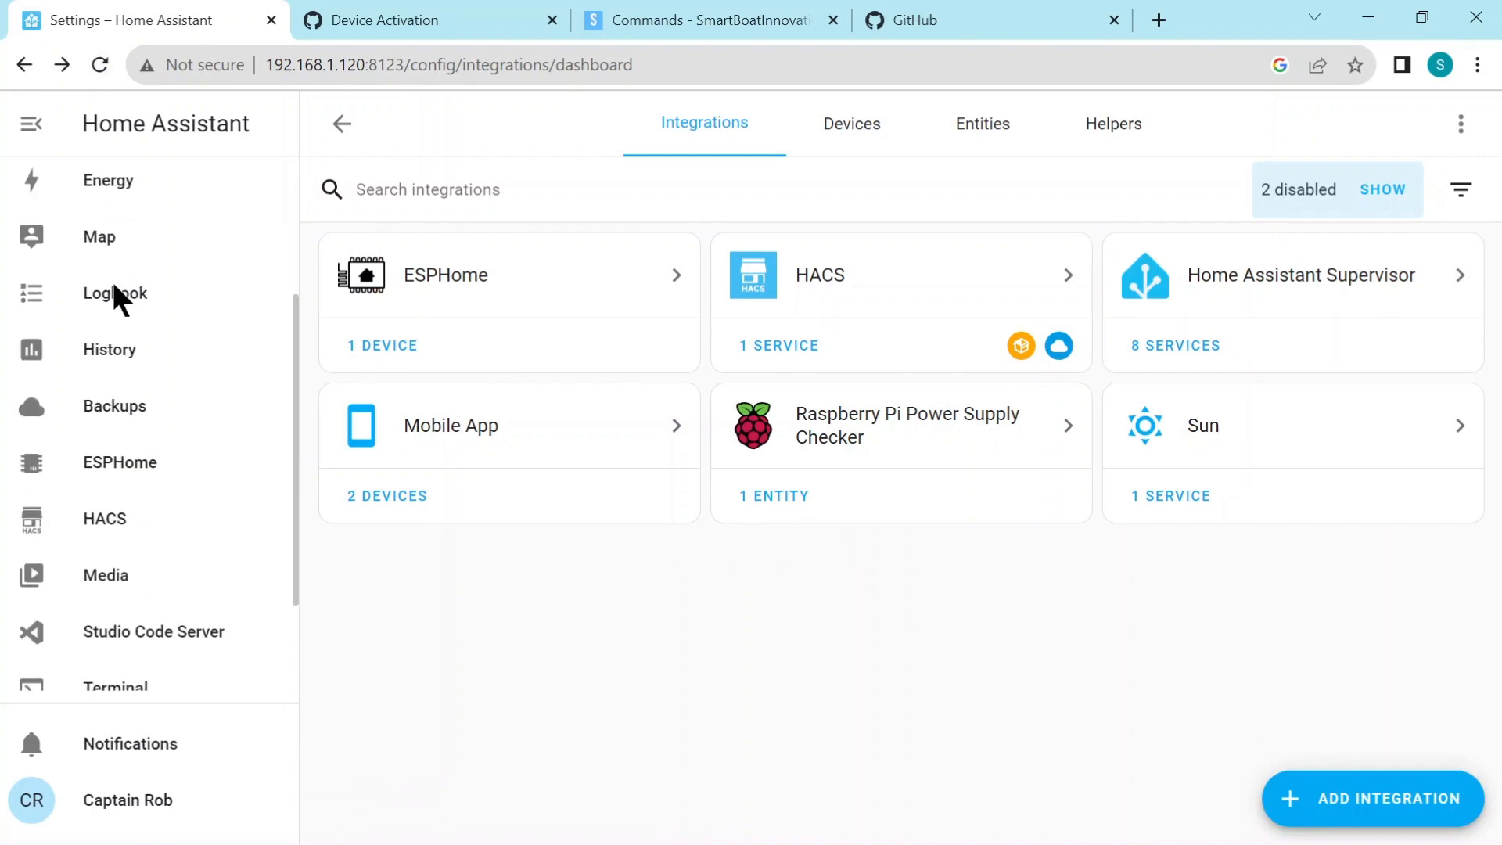
left_click(105, 518)
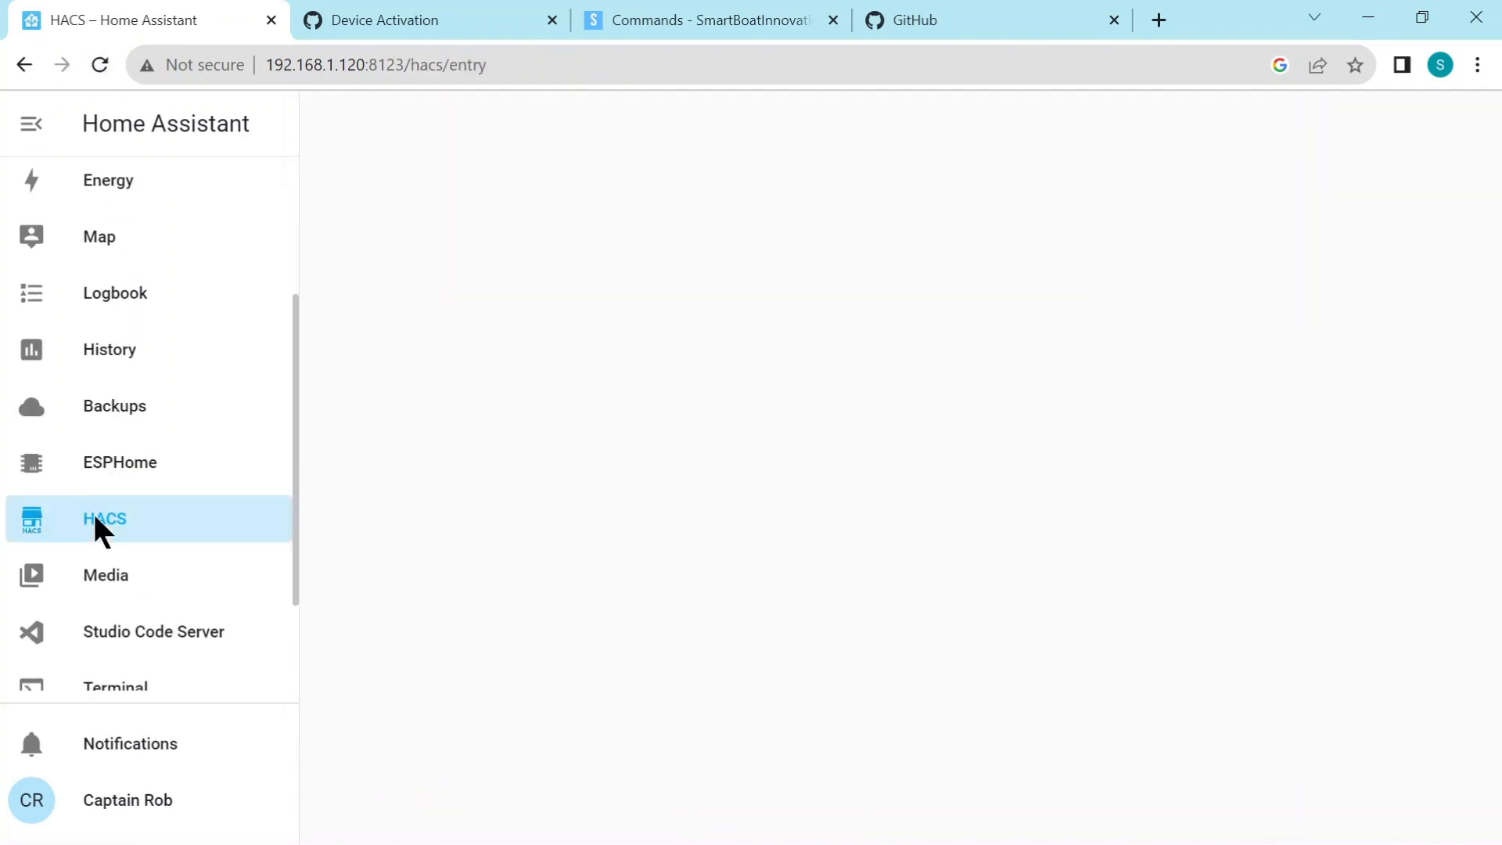
- Open HACS Frontend and browse the Explore & Download Repositories list
left_click(103, 518)
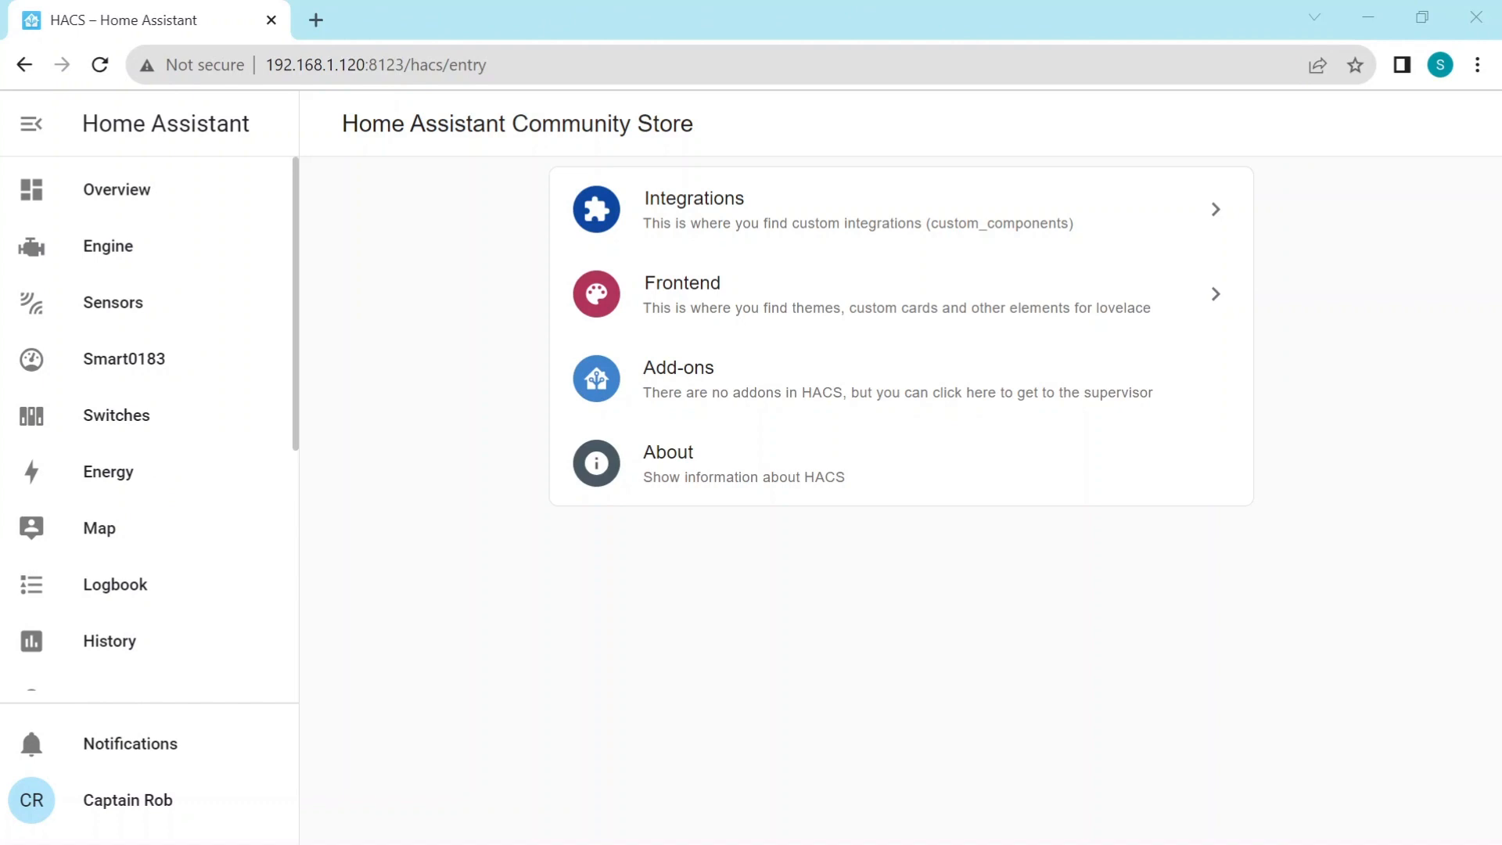
mouse_move(573, 726)
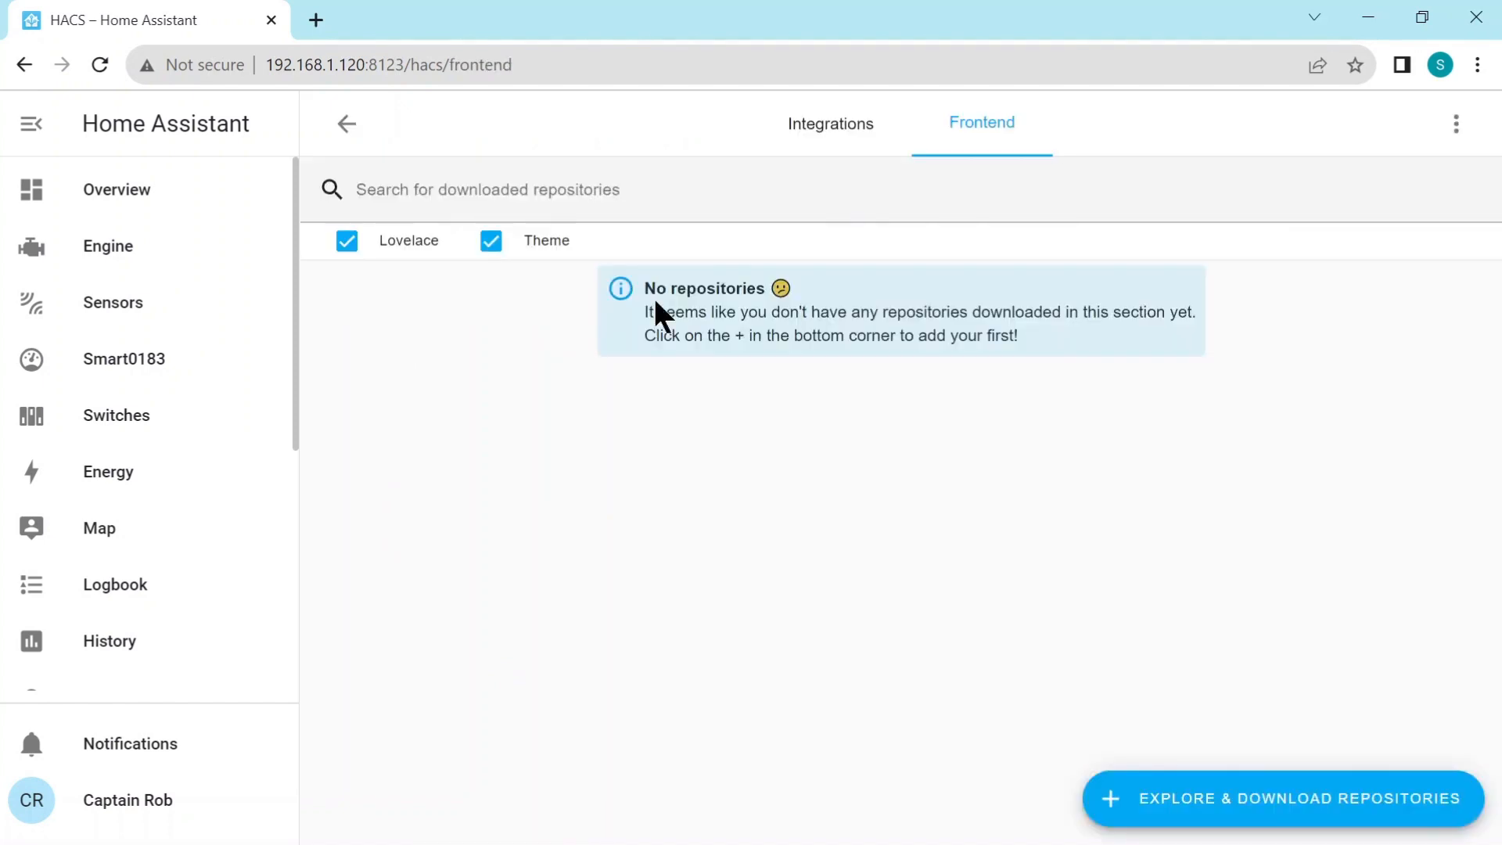
mouse_move(1256, 814)
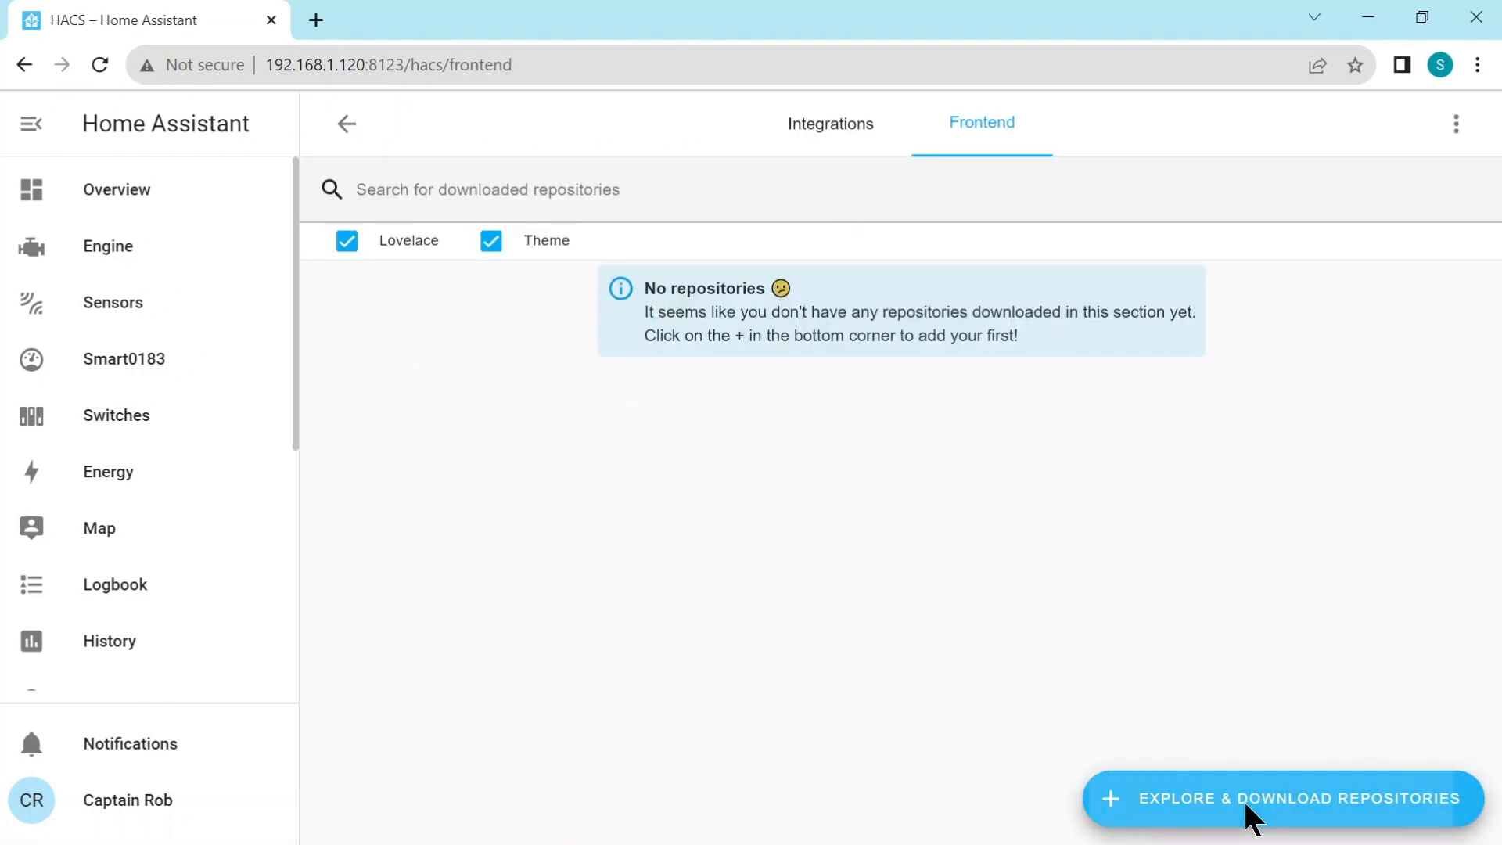
left_click(1283, 798)
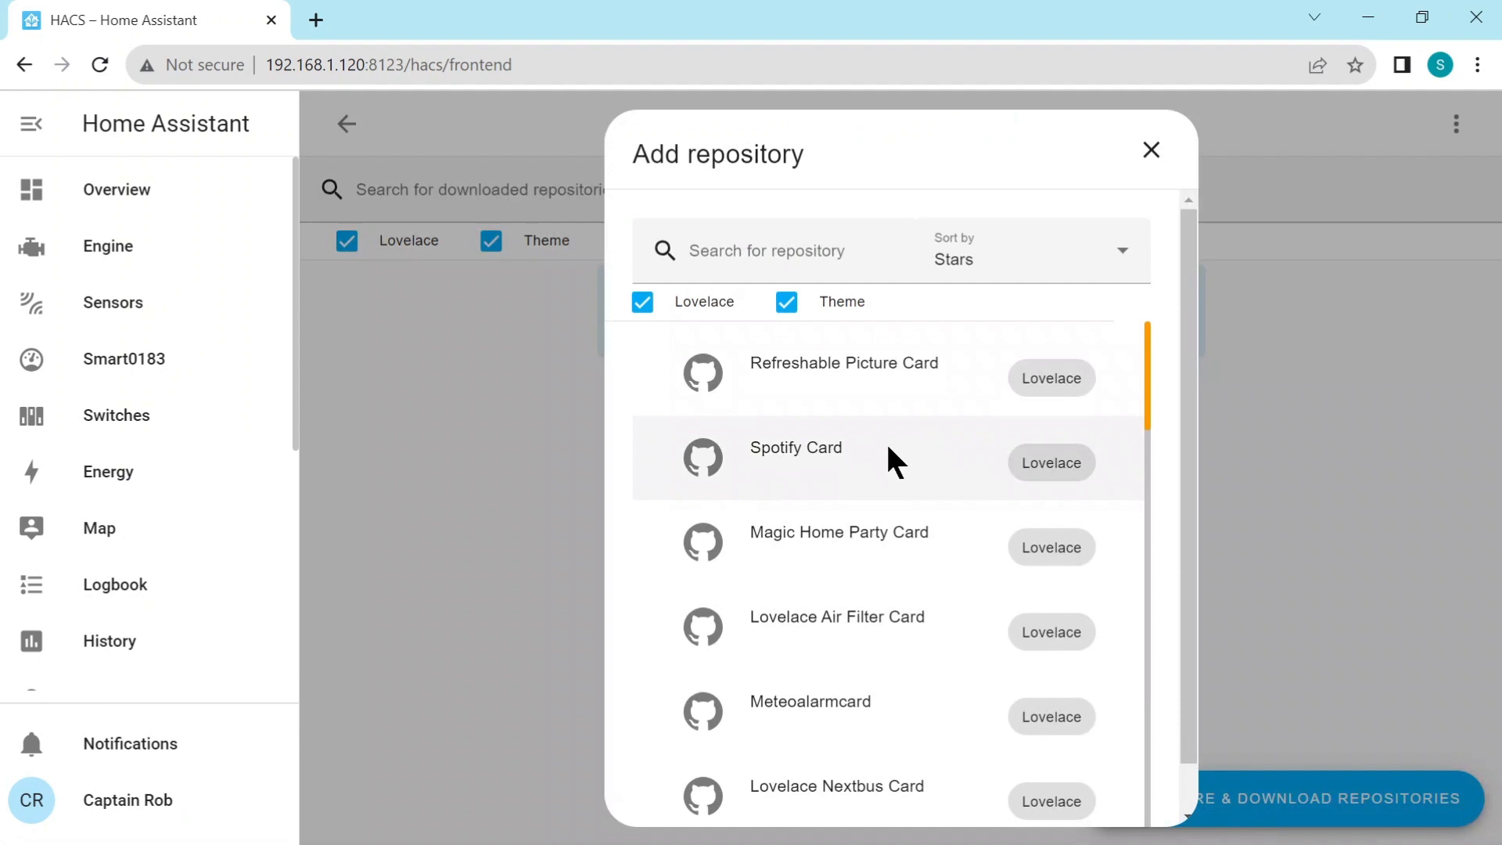
scroll("down", 3)
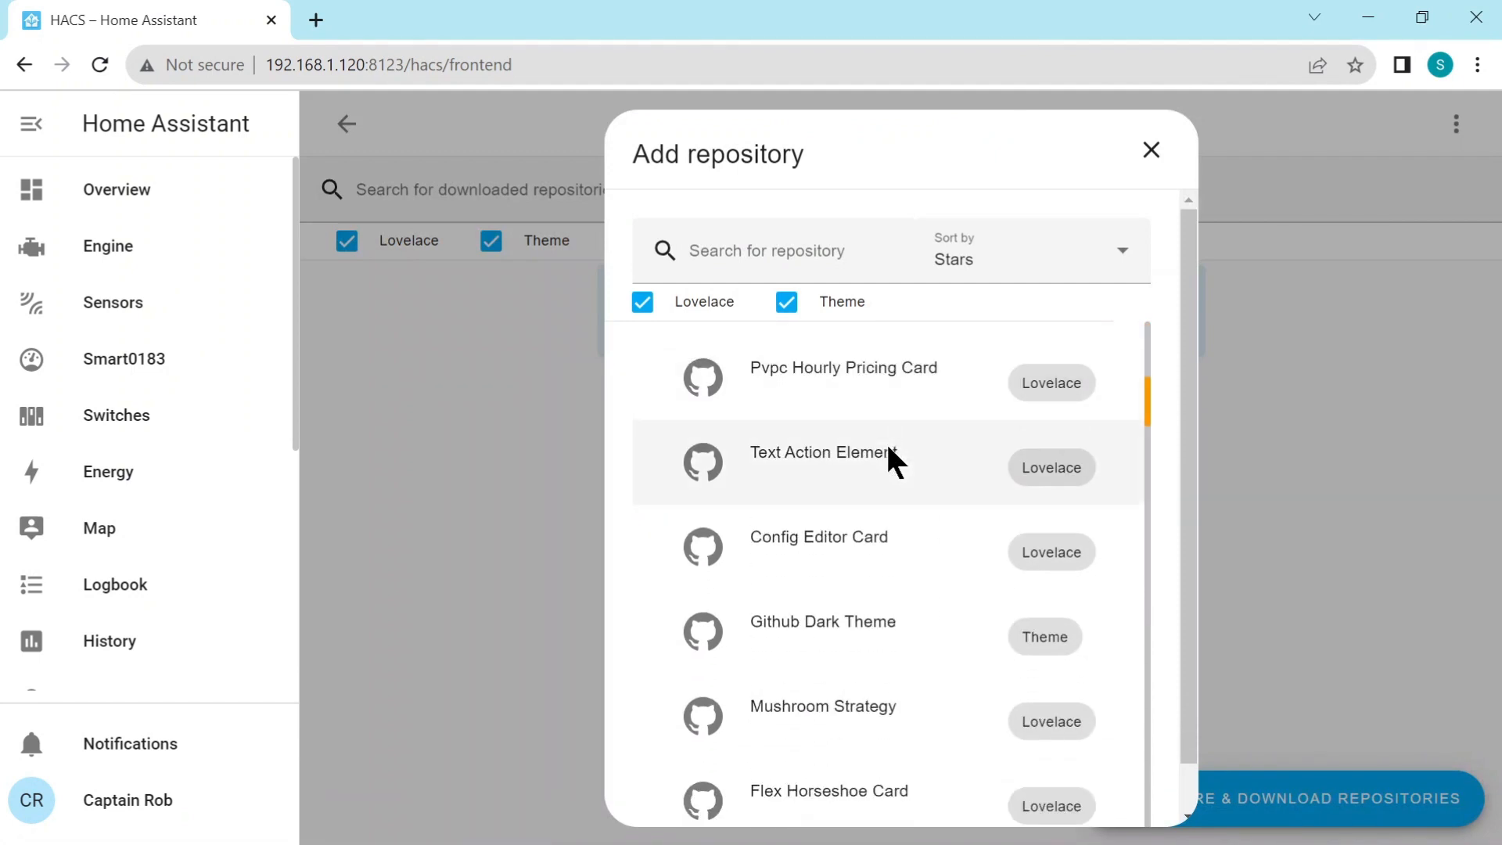